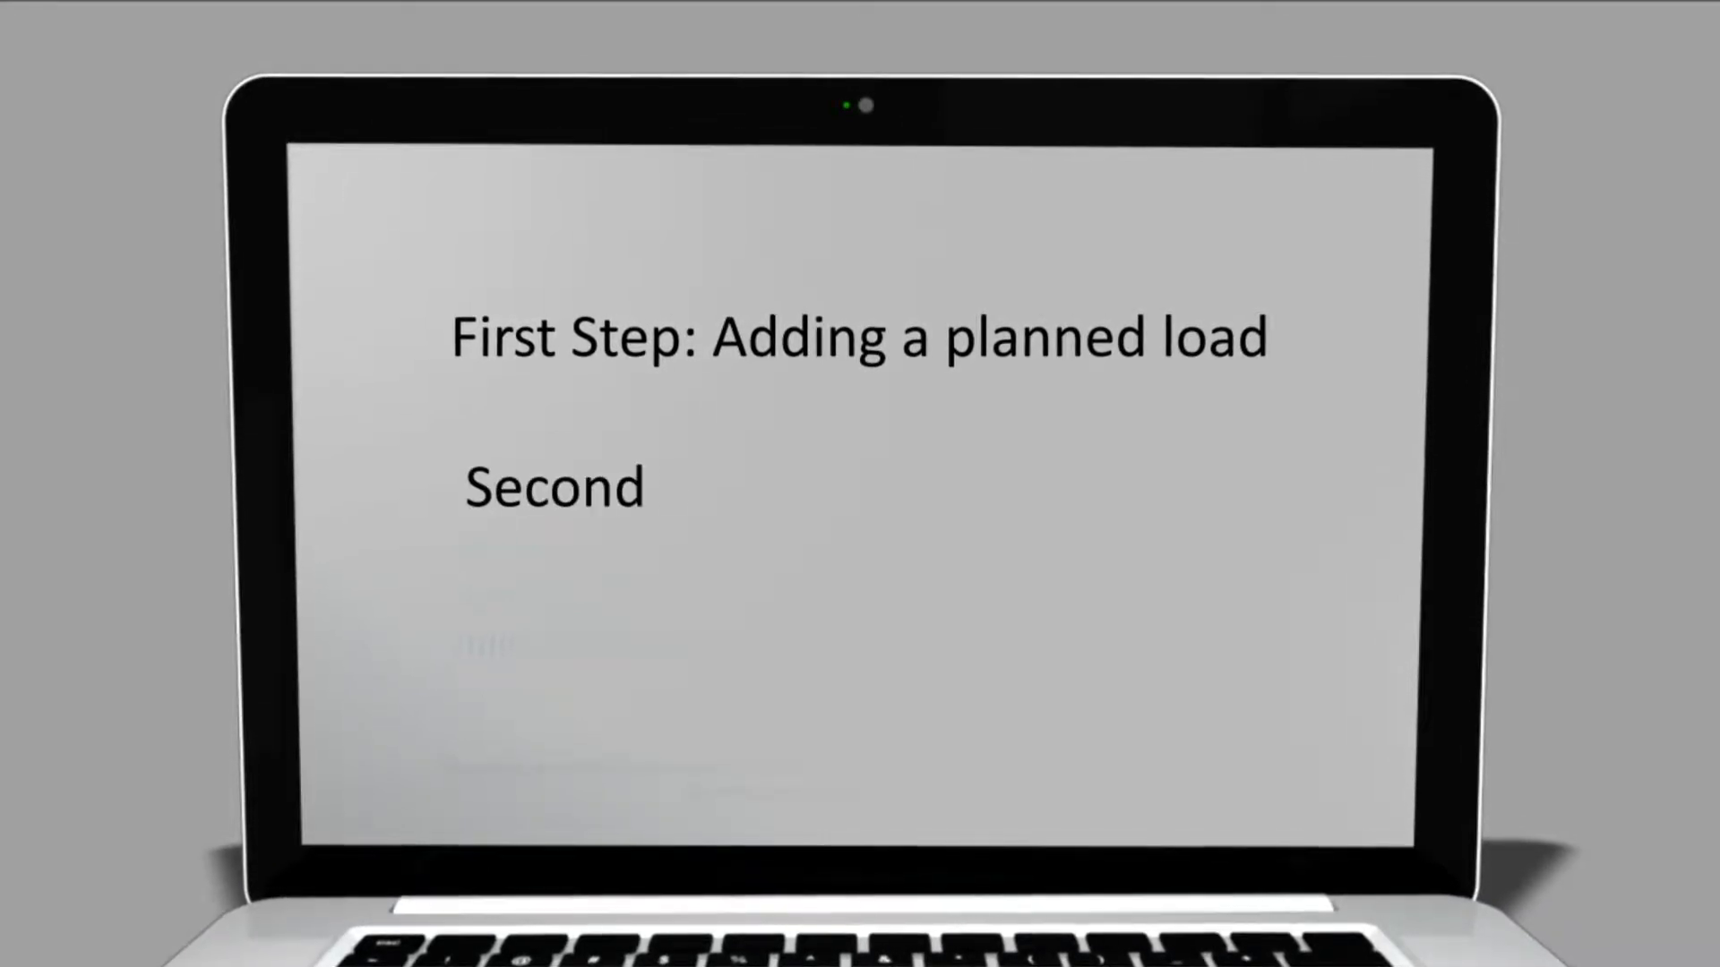
Step: Finish the title slide text 'Step: Assigning the load to a trip'
text(Step: Assigning the load to a t)
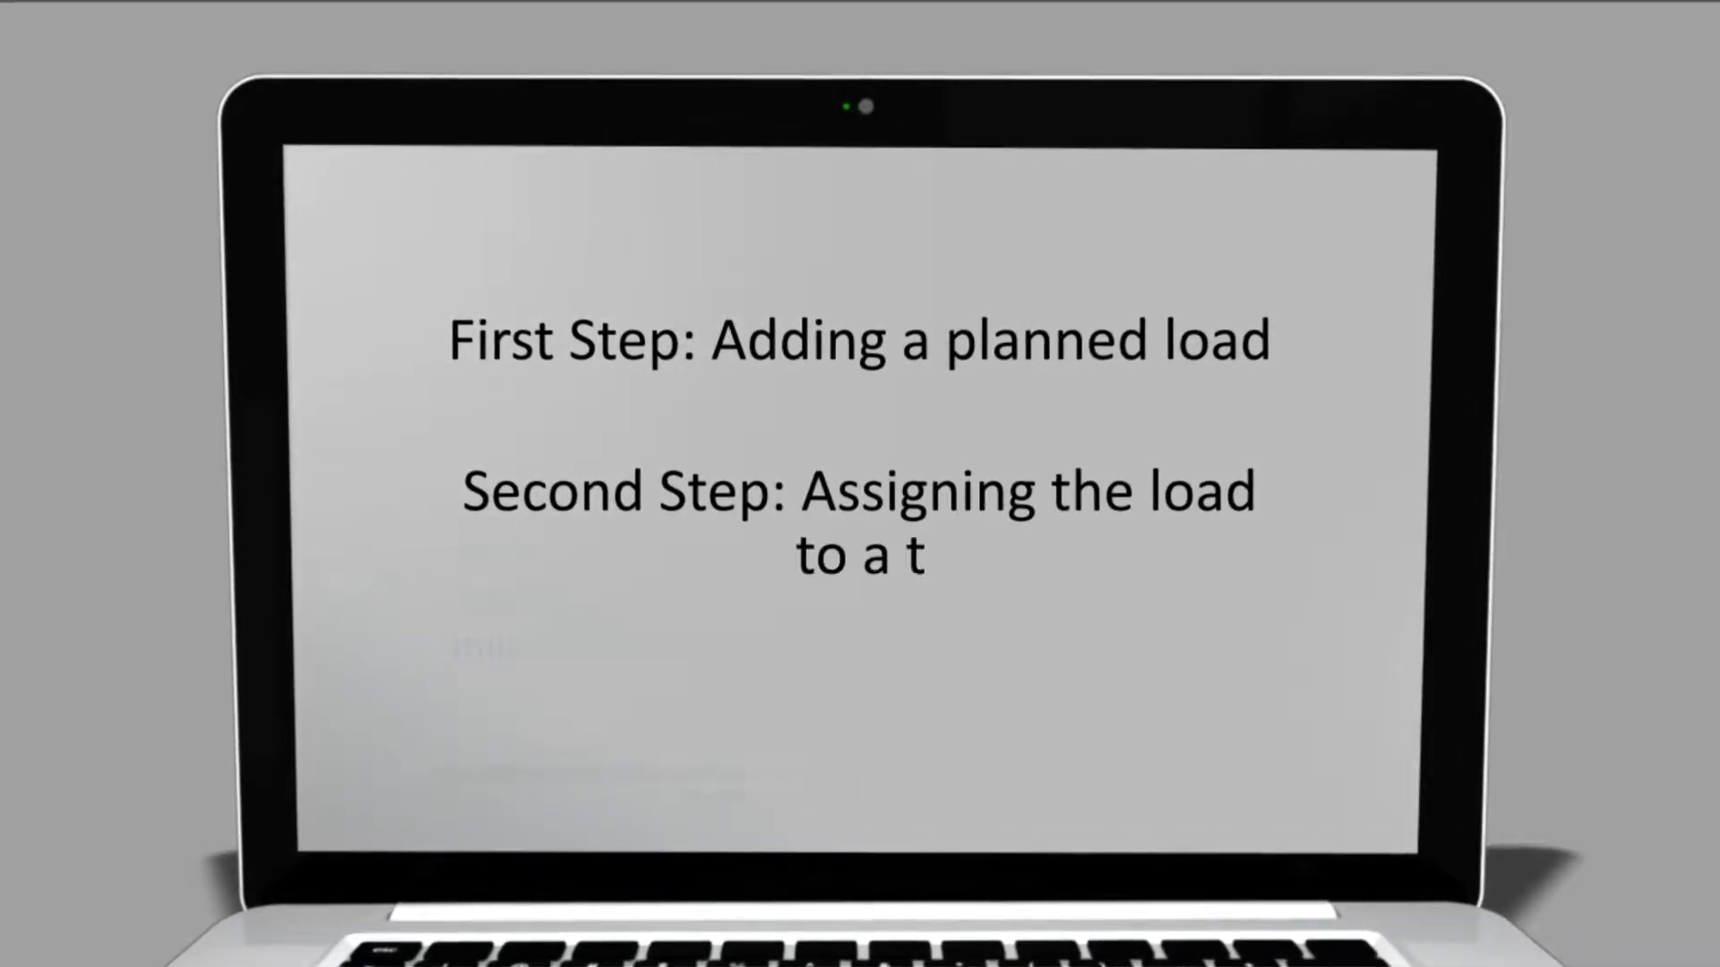
text(rip)
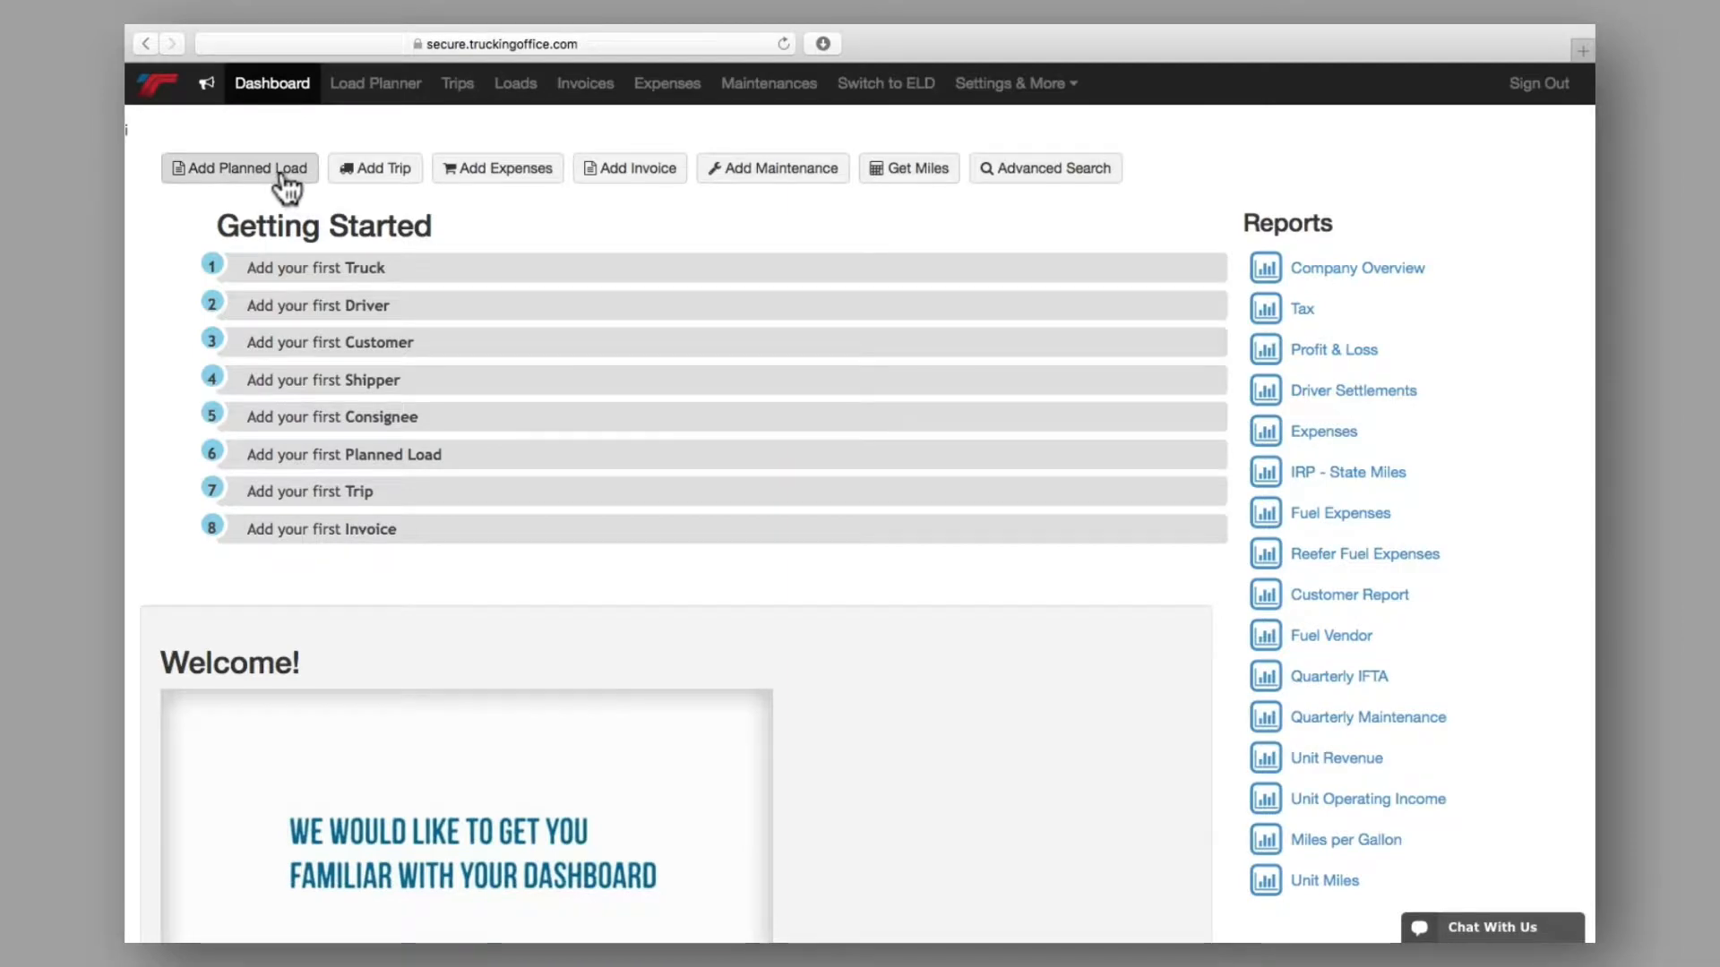
Step: Go to the Planned Loads page from the top navigation's Load Planner
click(240, 168)
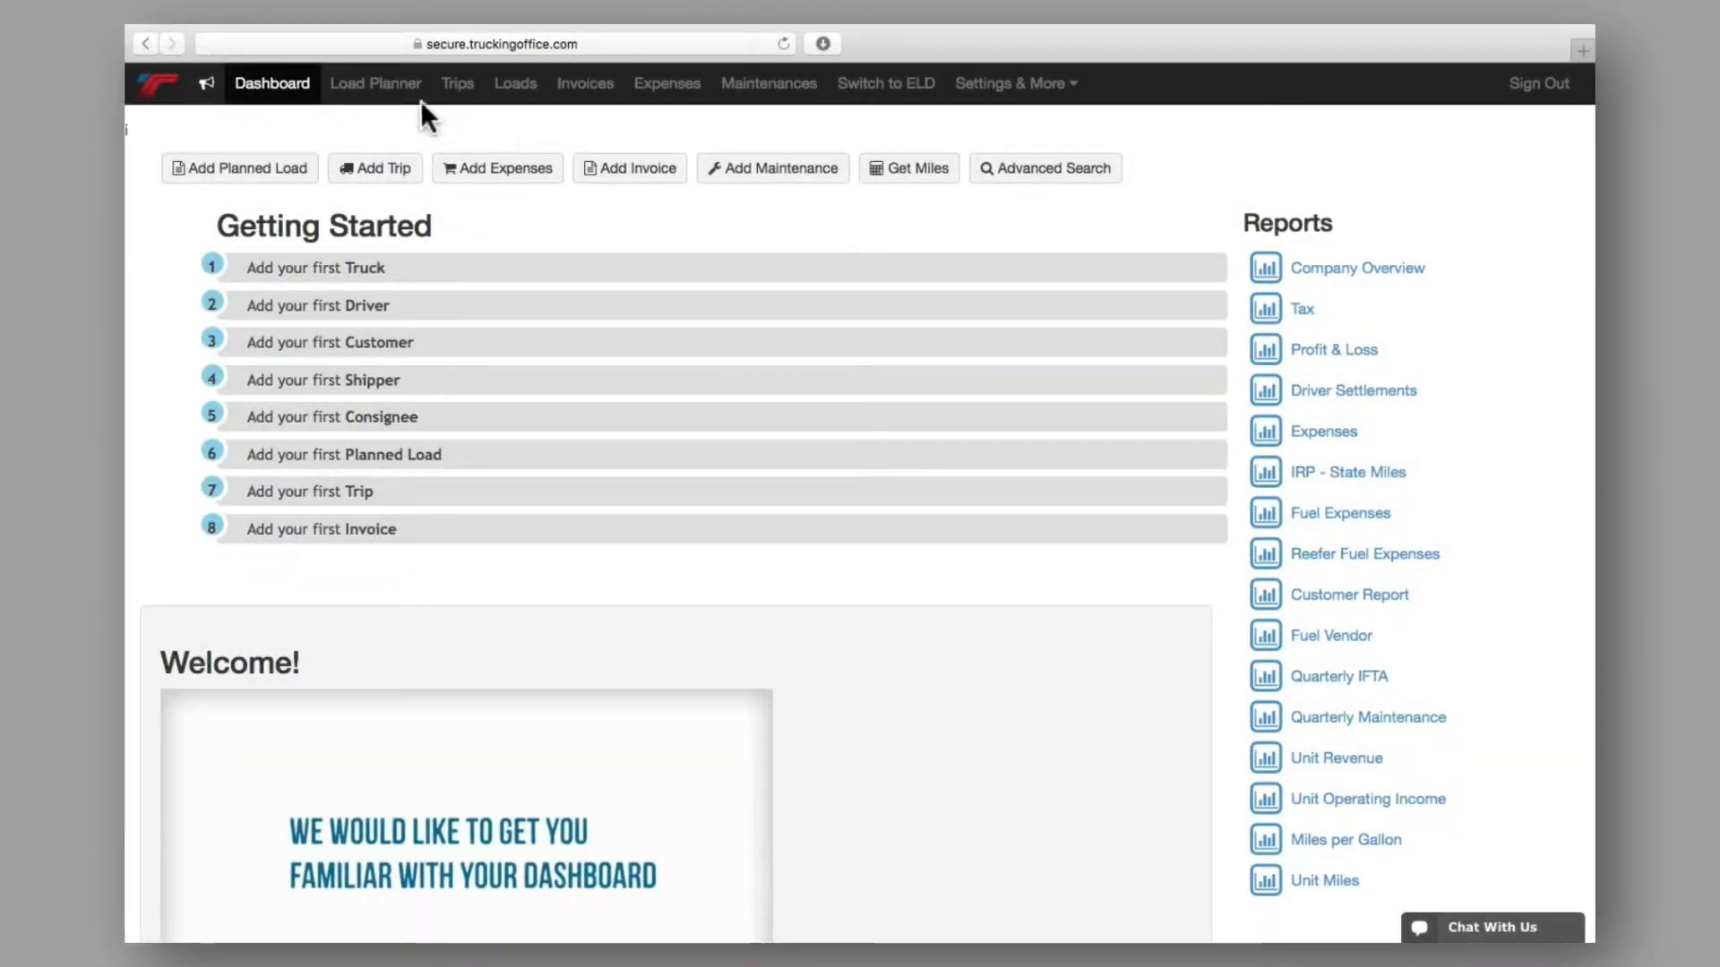
click(376, 83)
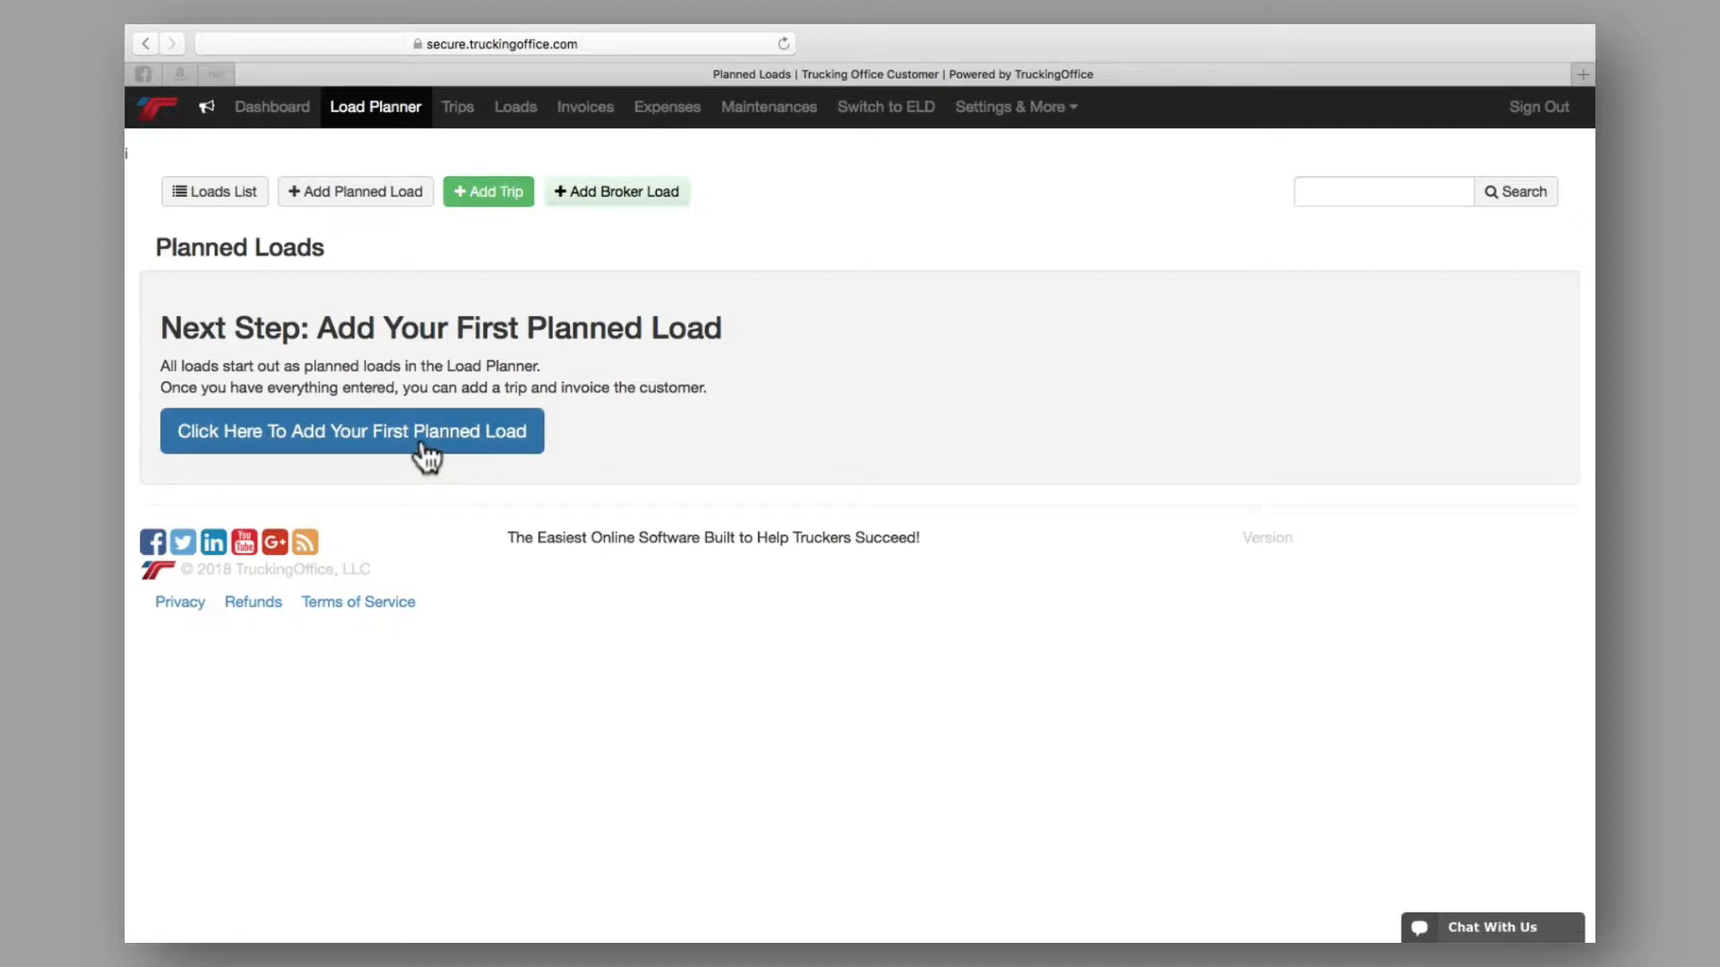
Step: Start the first planned load and step through, replay, then dismiss the form's intro tour
click(352, 430)
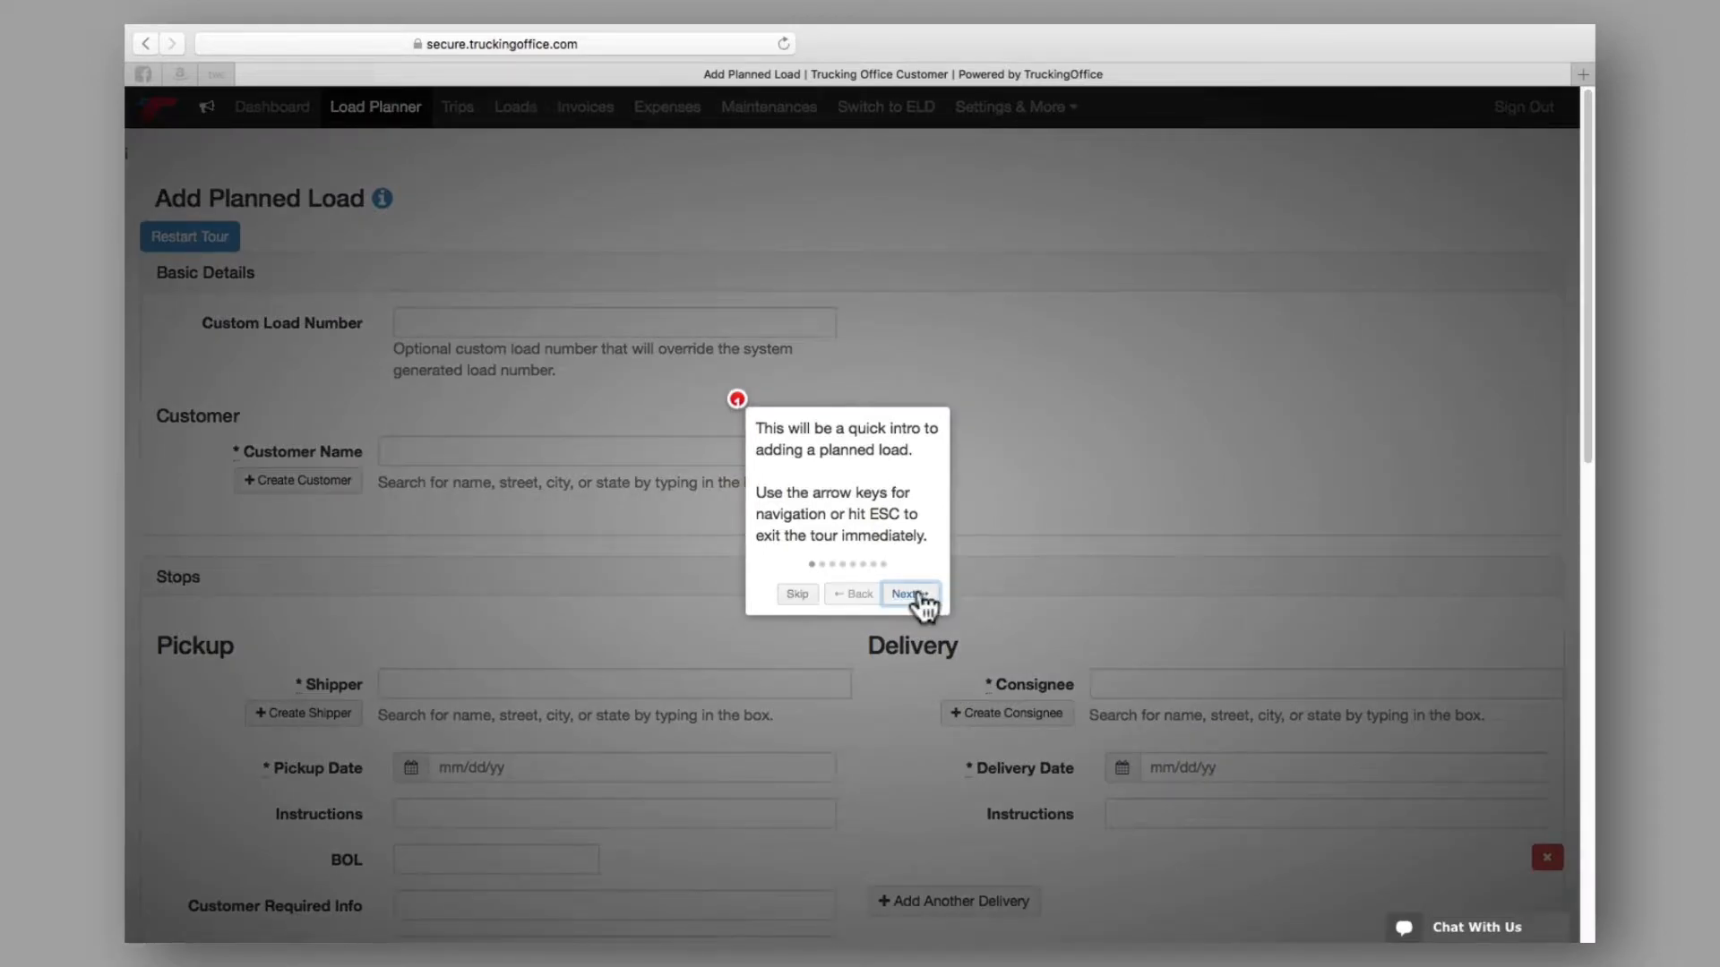
click(910, 593)
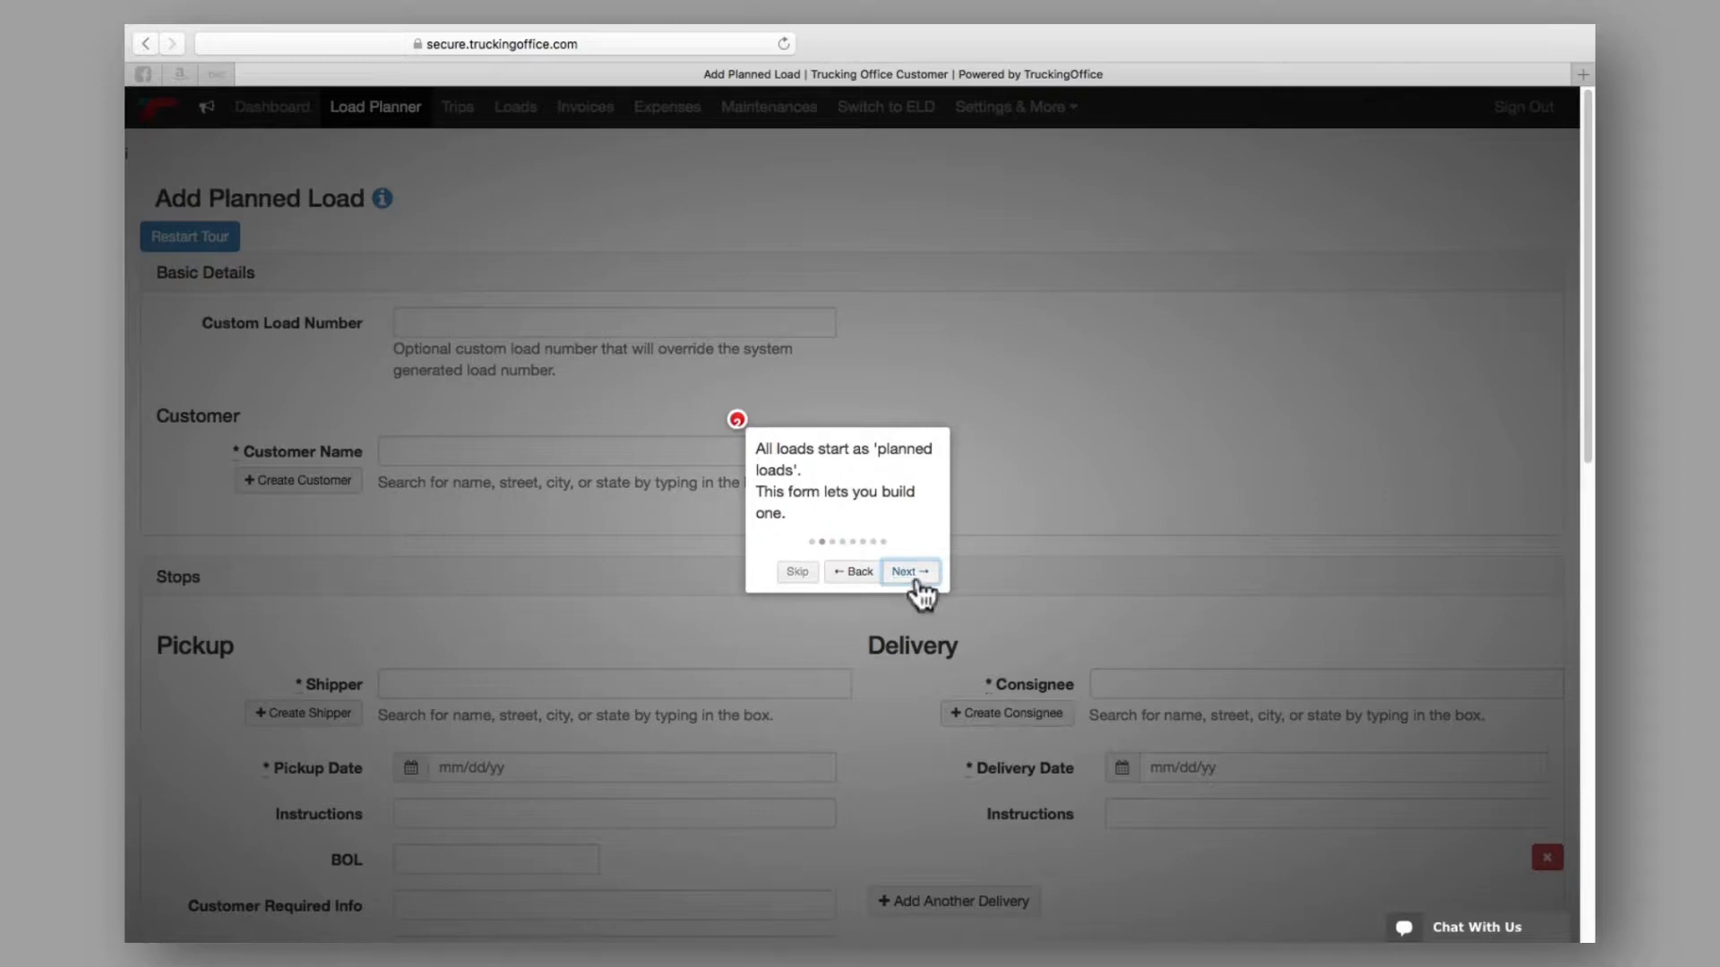
click(910, 571)
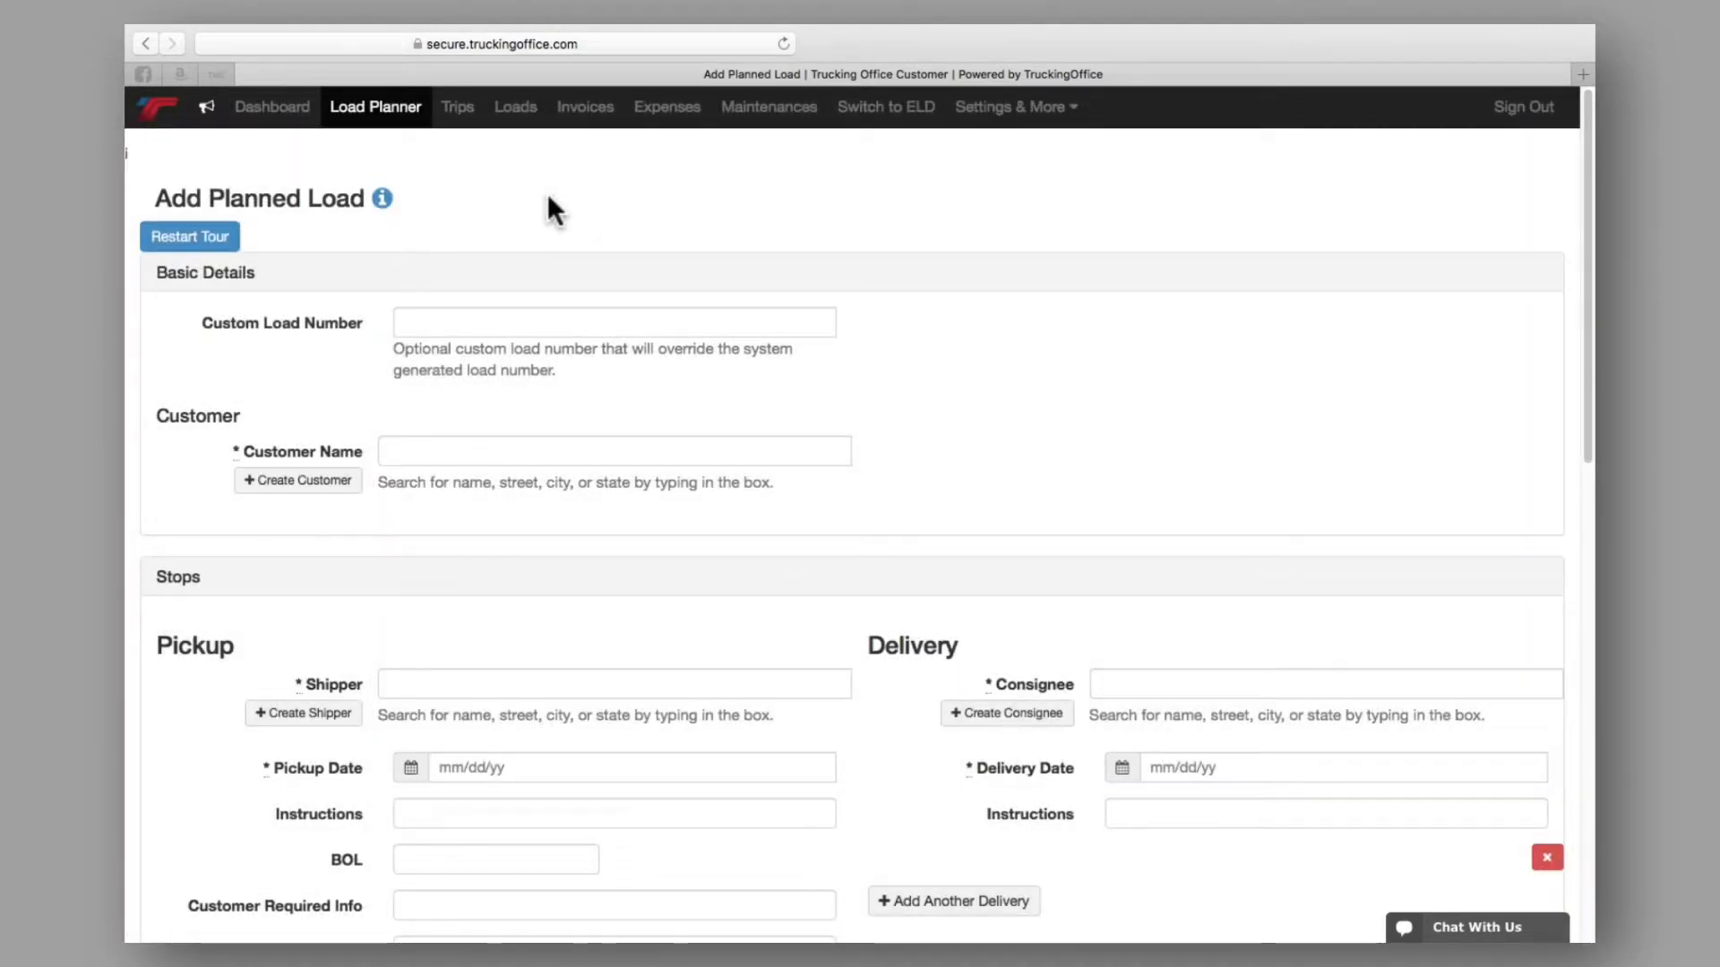
click(189, 237)
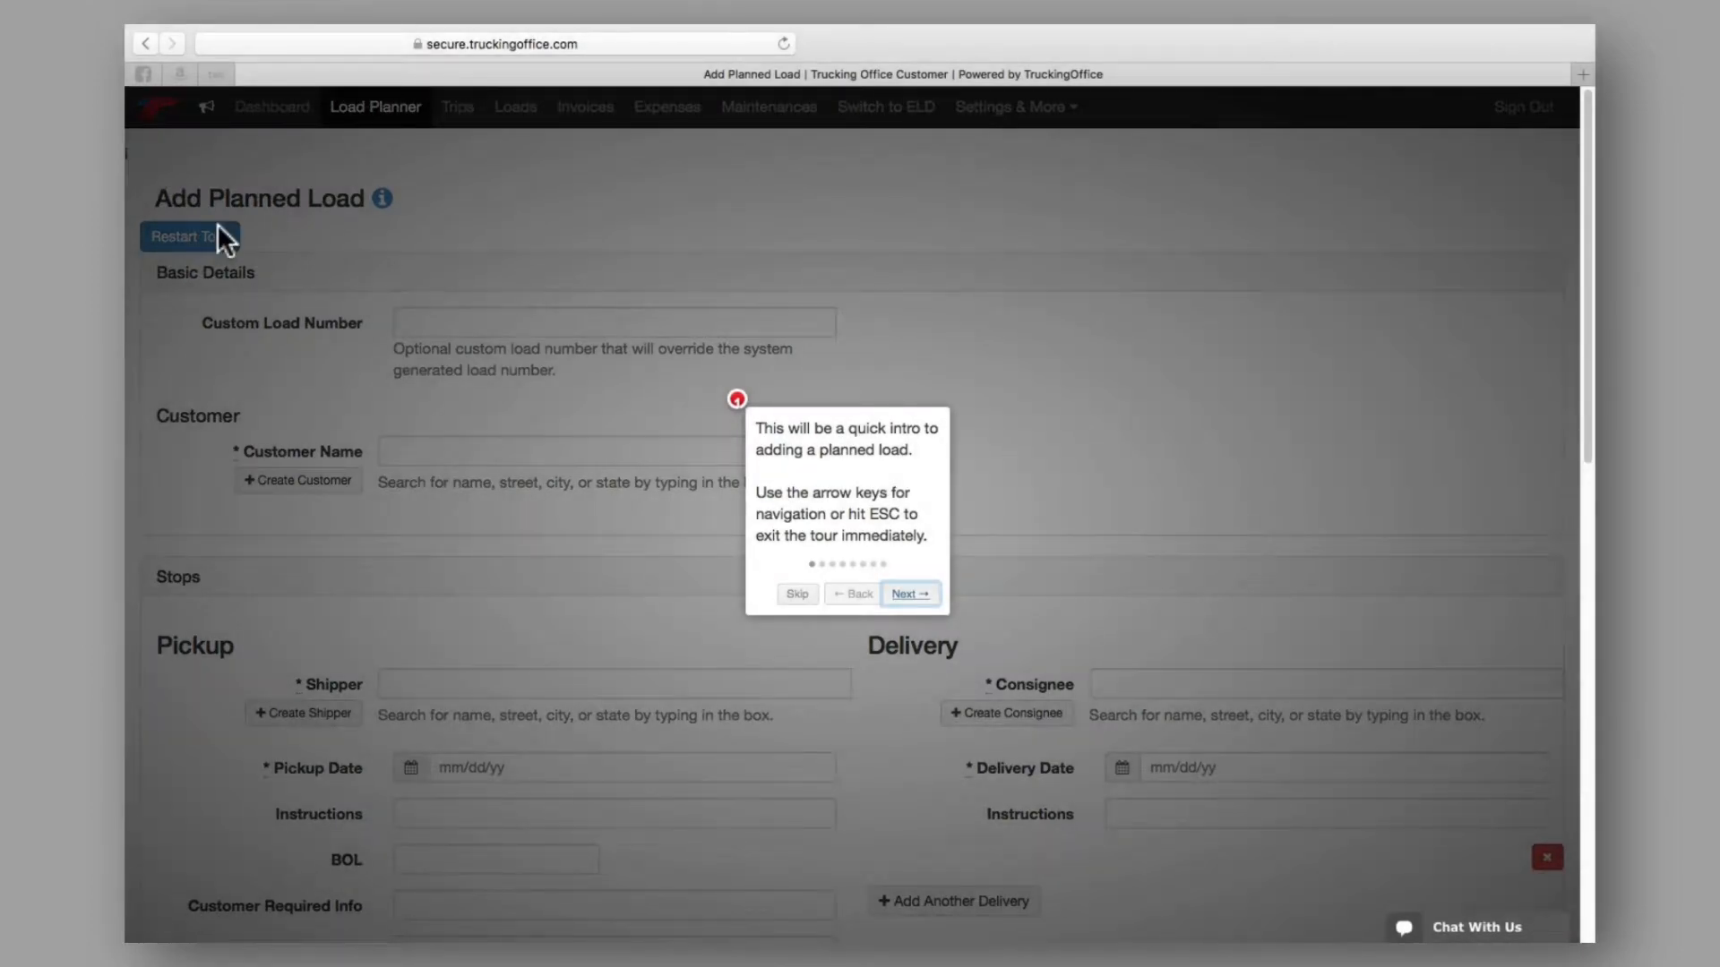
click(797, 593)
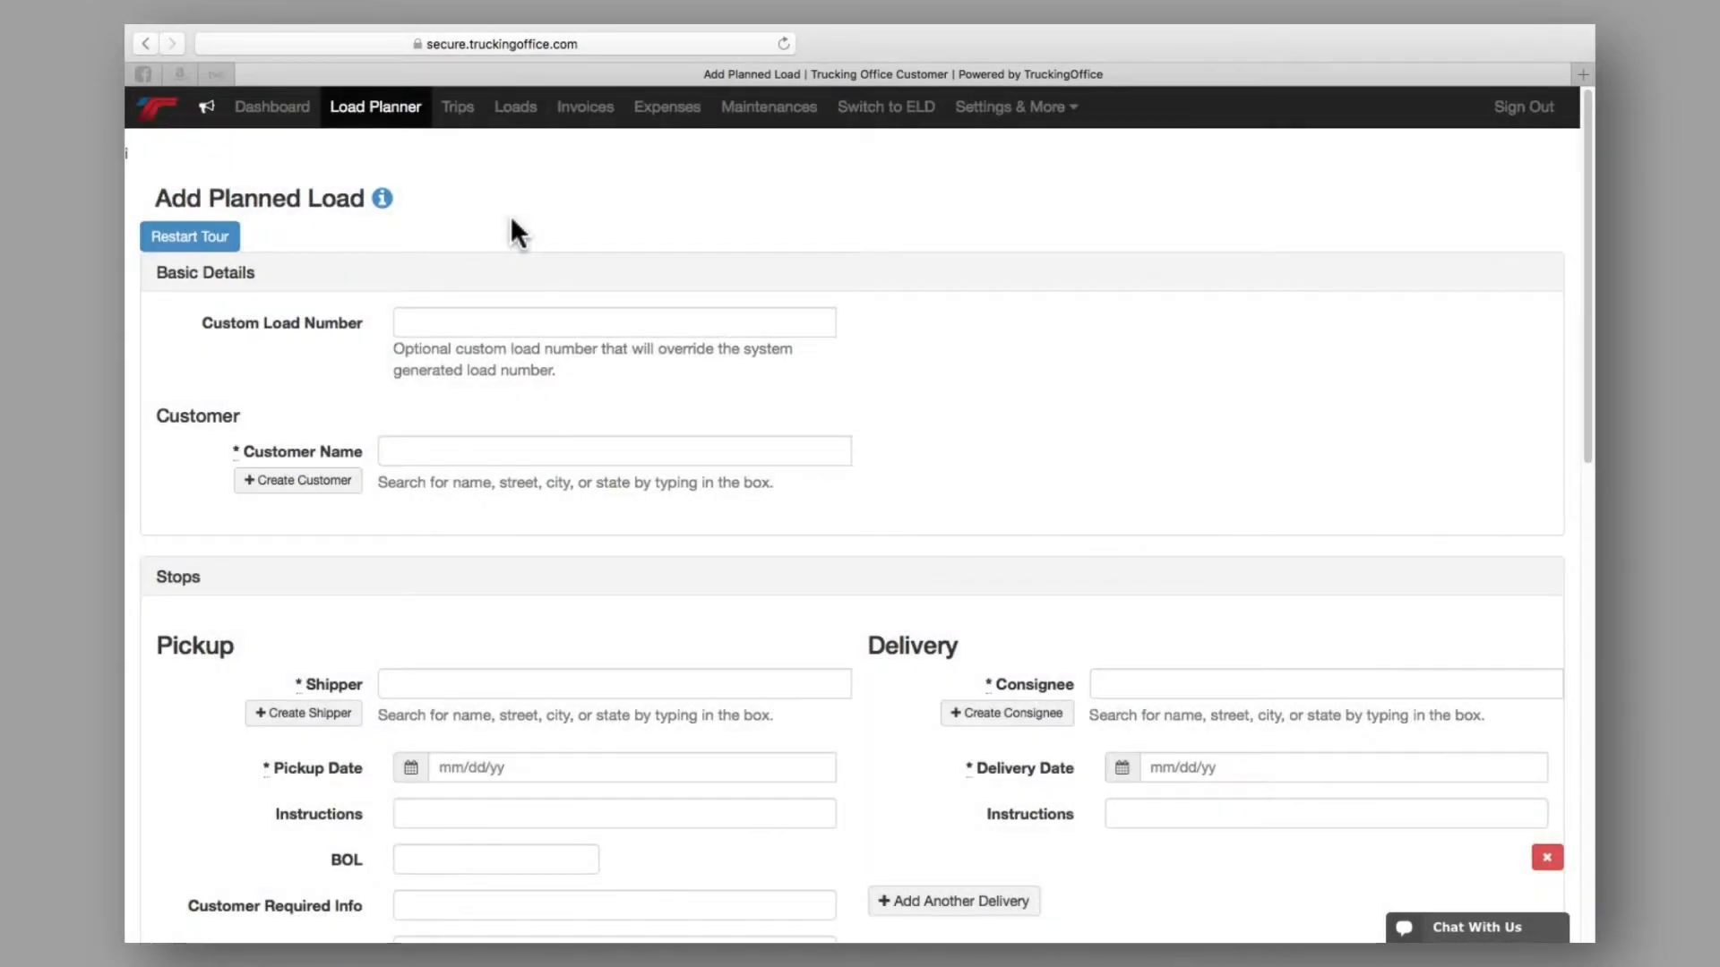
Step: Bring up the help guide on creating planned loads from the info icon
click(384, 198)
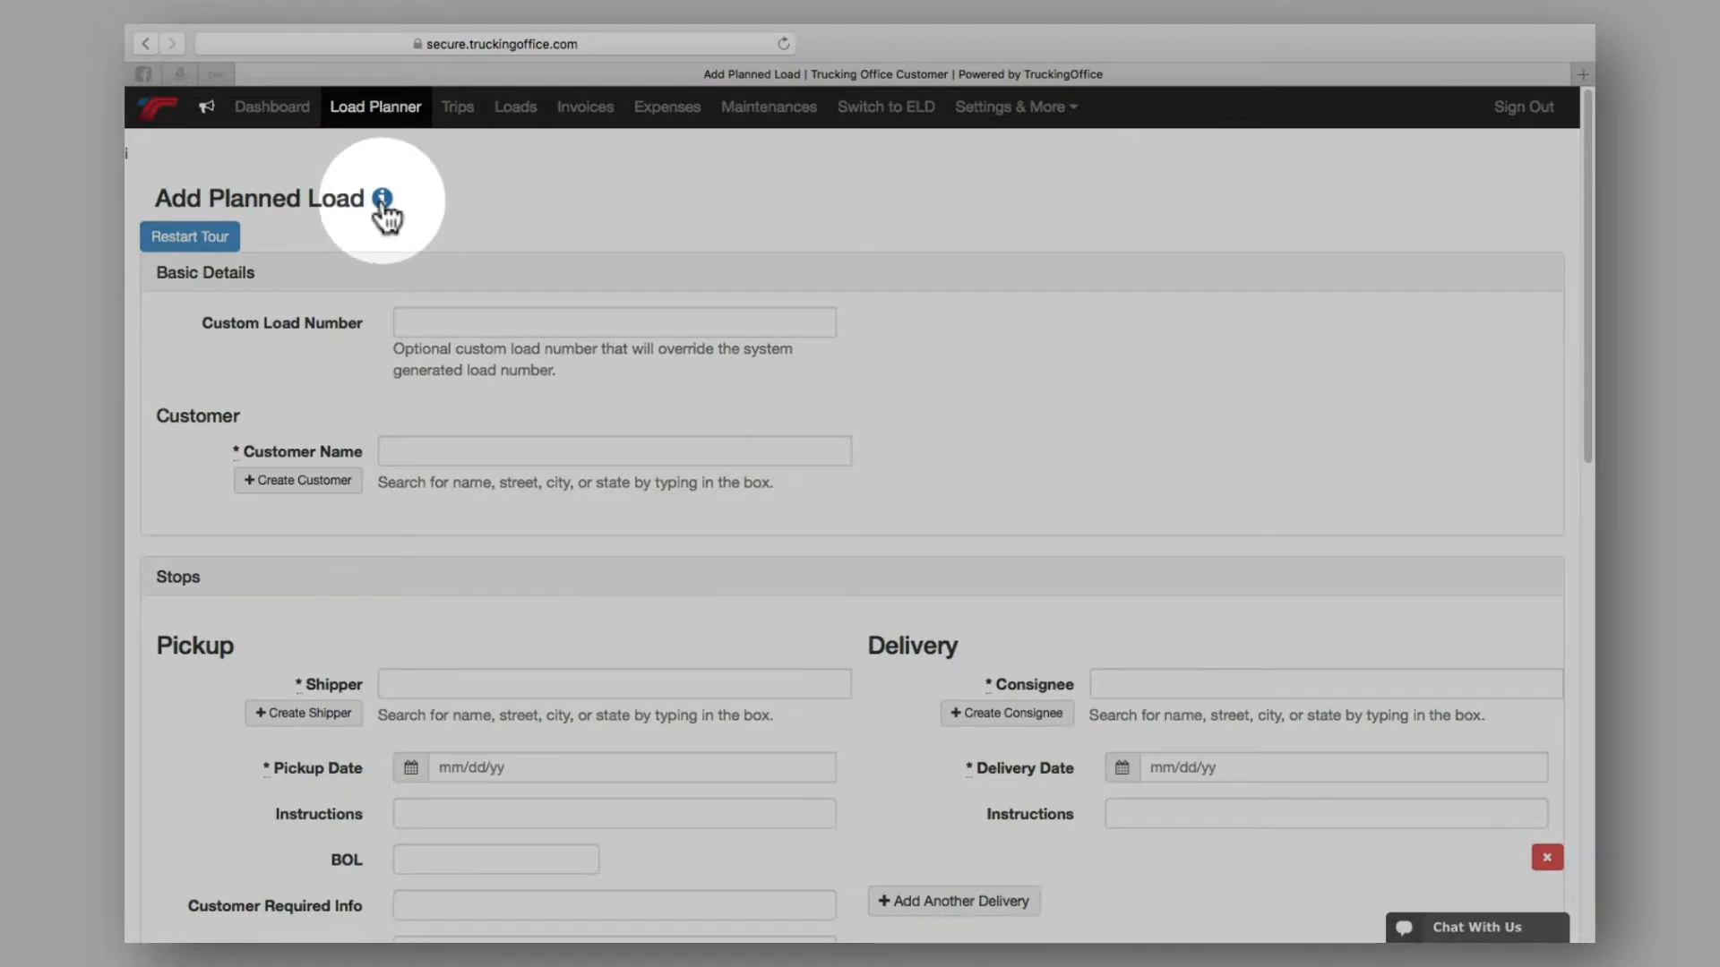
click(380, 193)
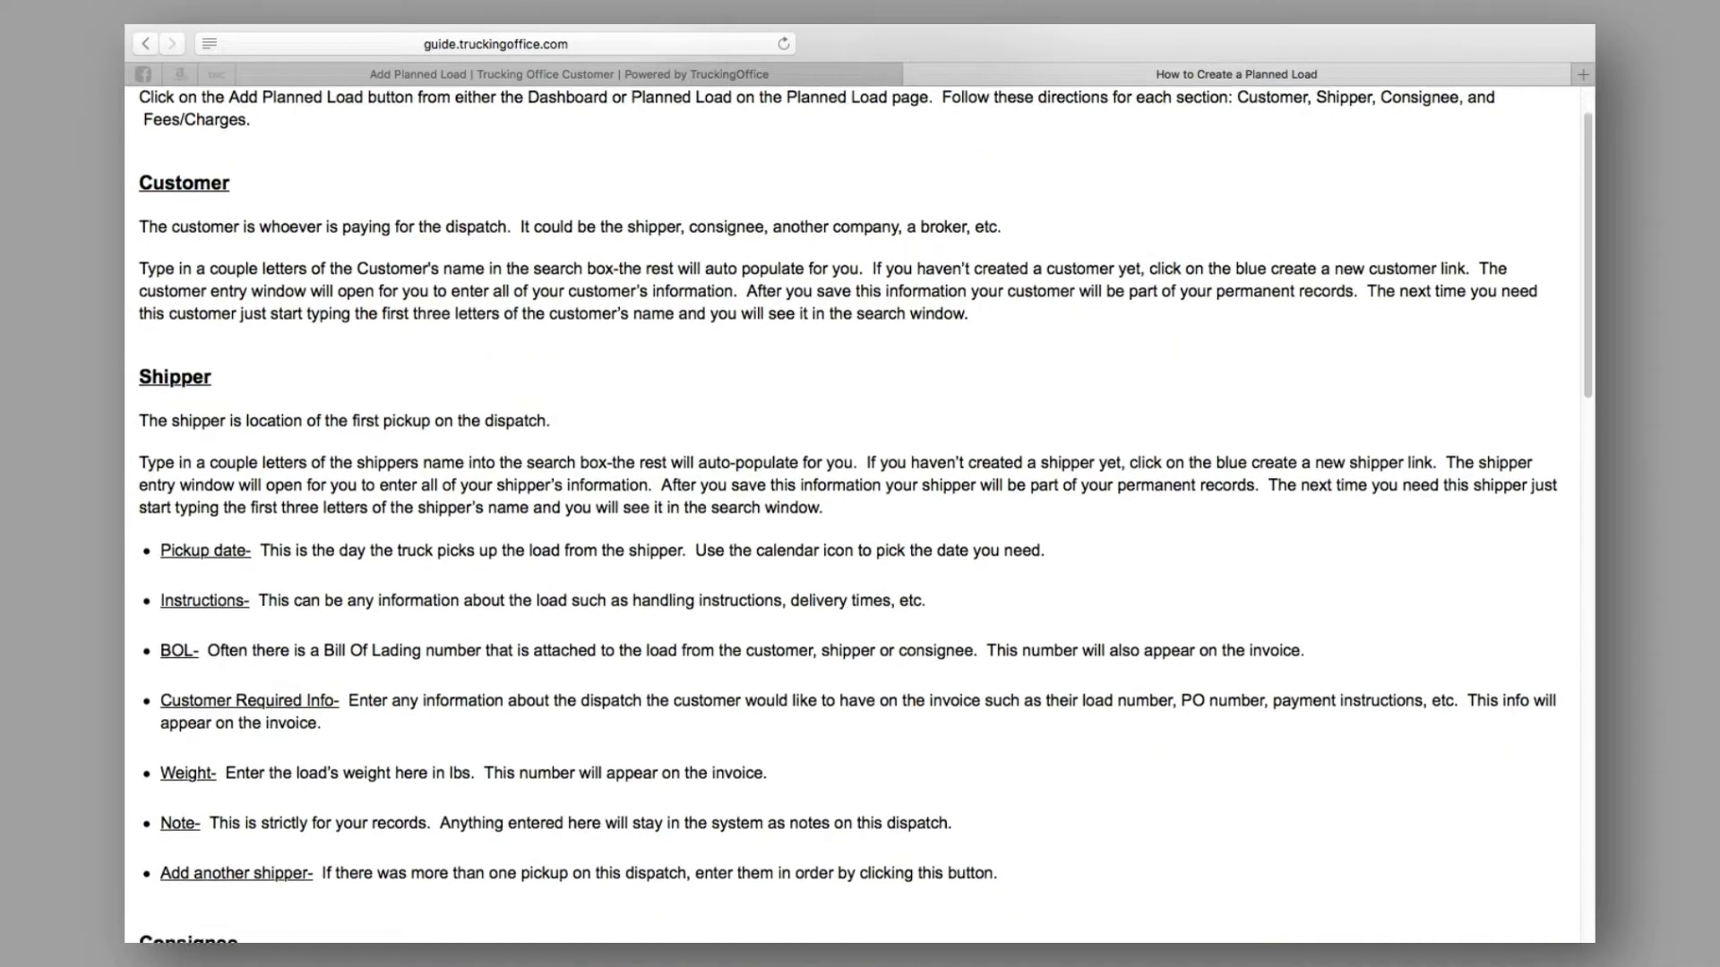
Step: Scroll through the help guide before returning to the blank form
scroll(down, 3)
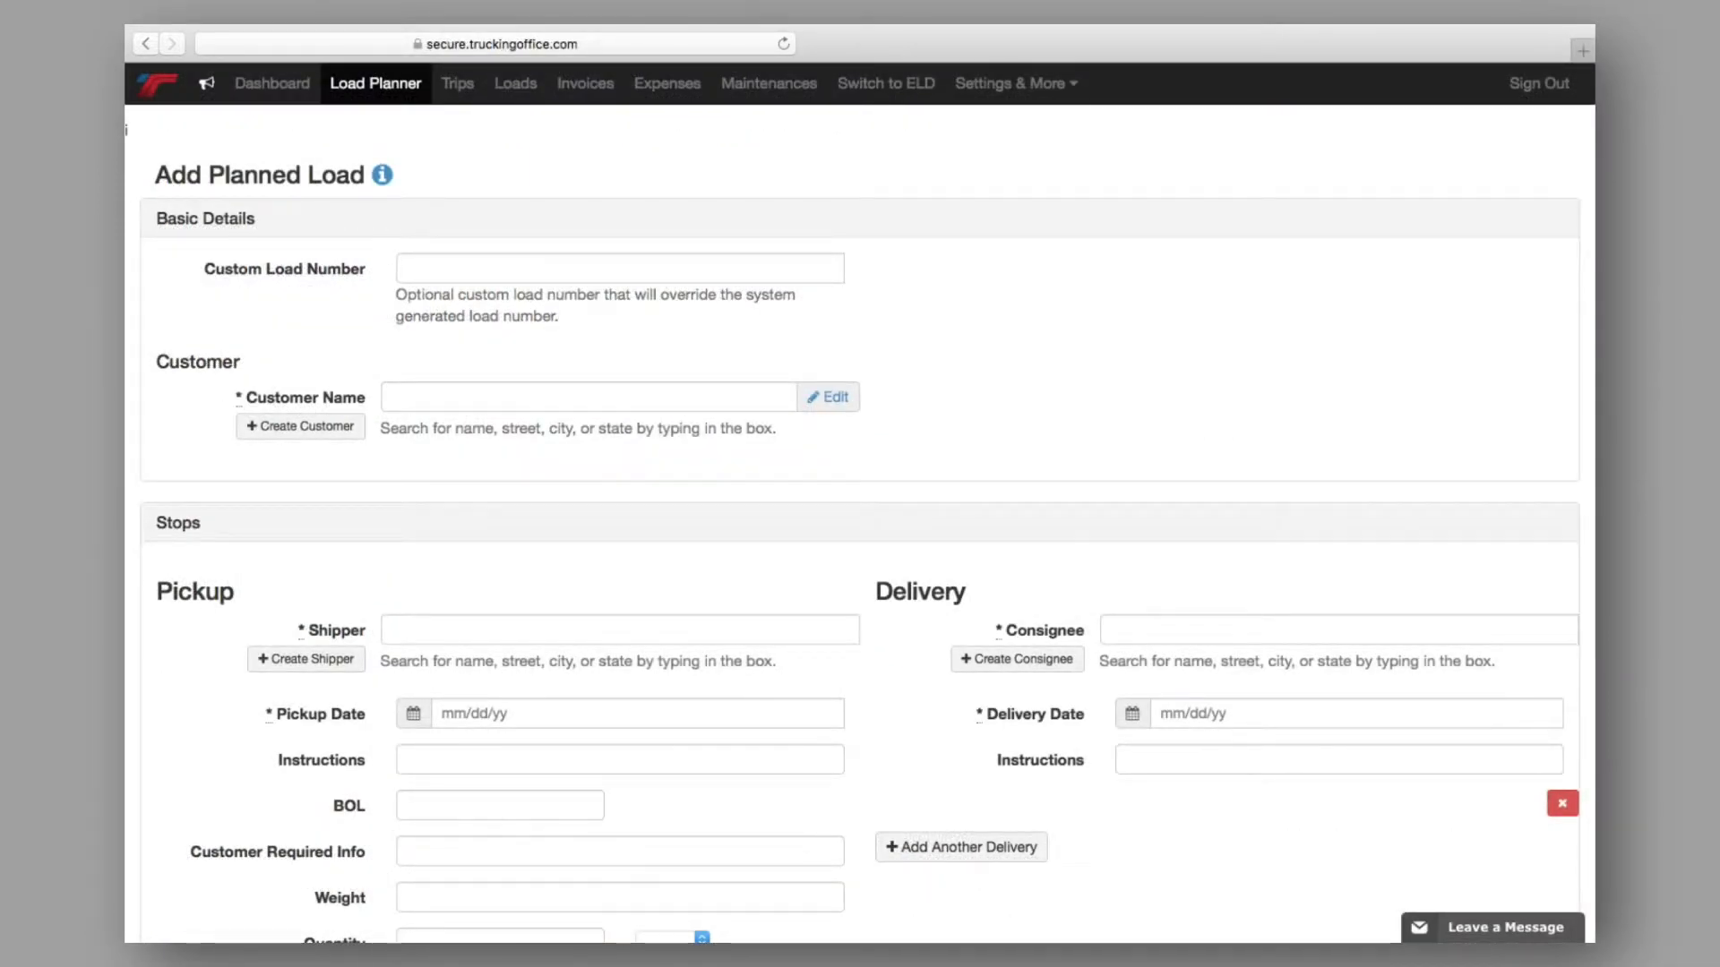
scroll(down, 3)
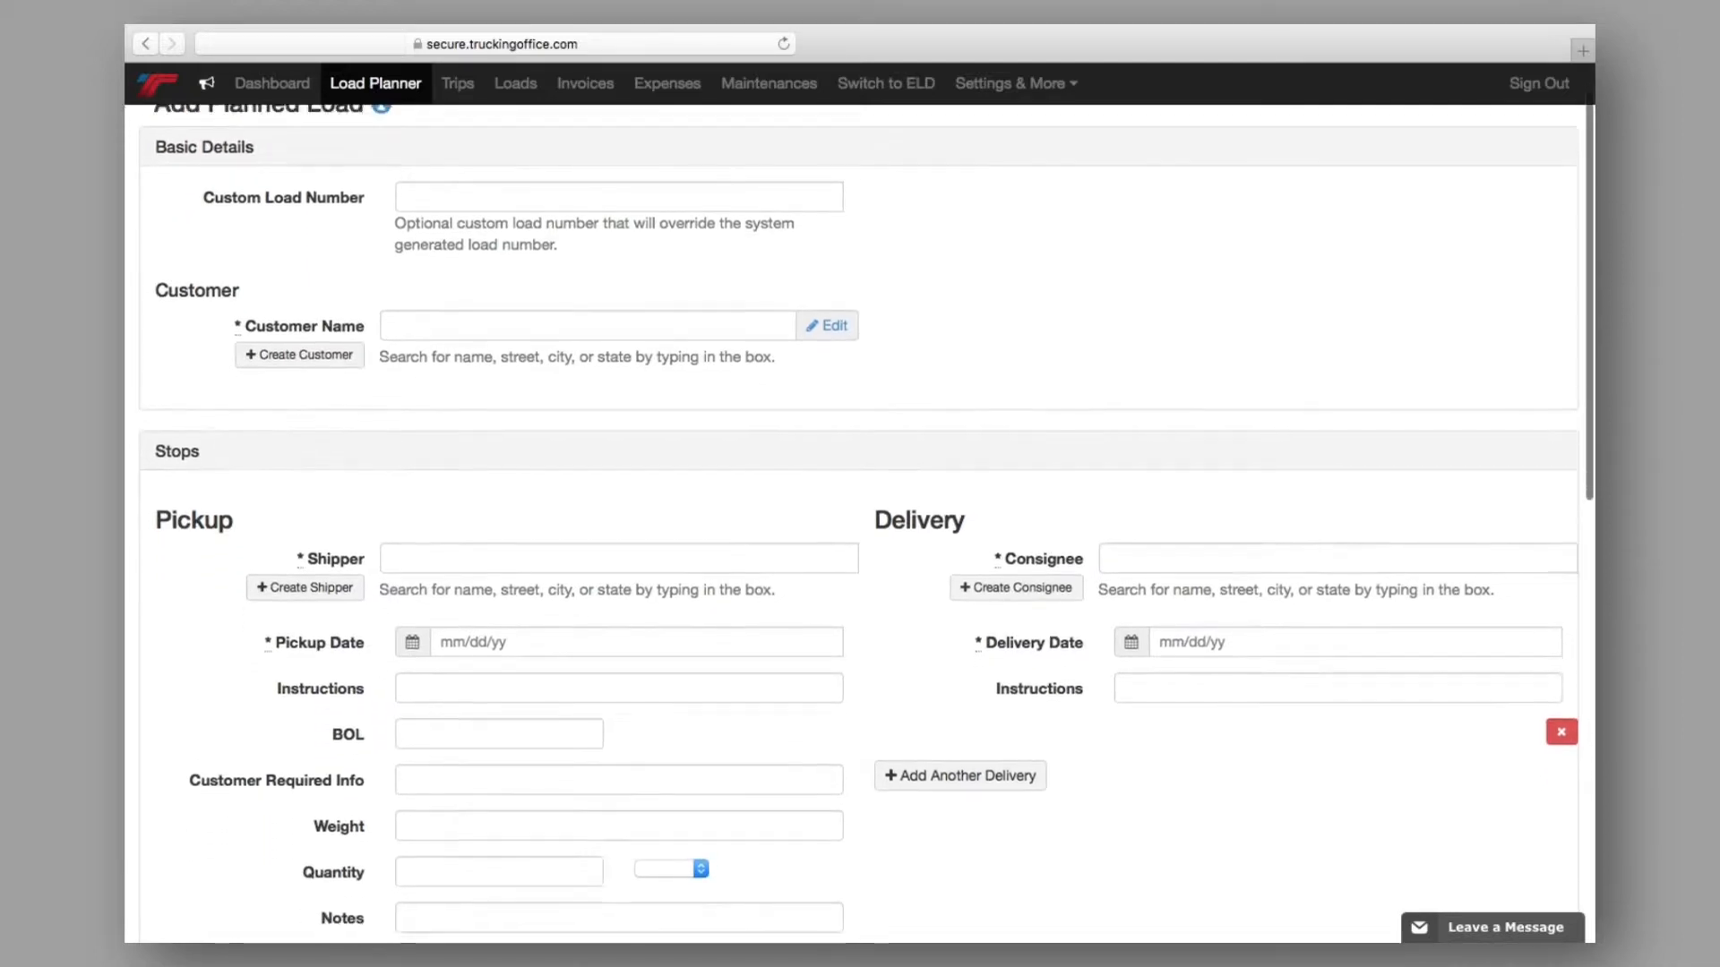
scroll(down, 3)
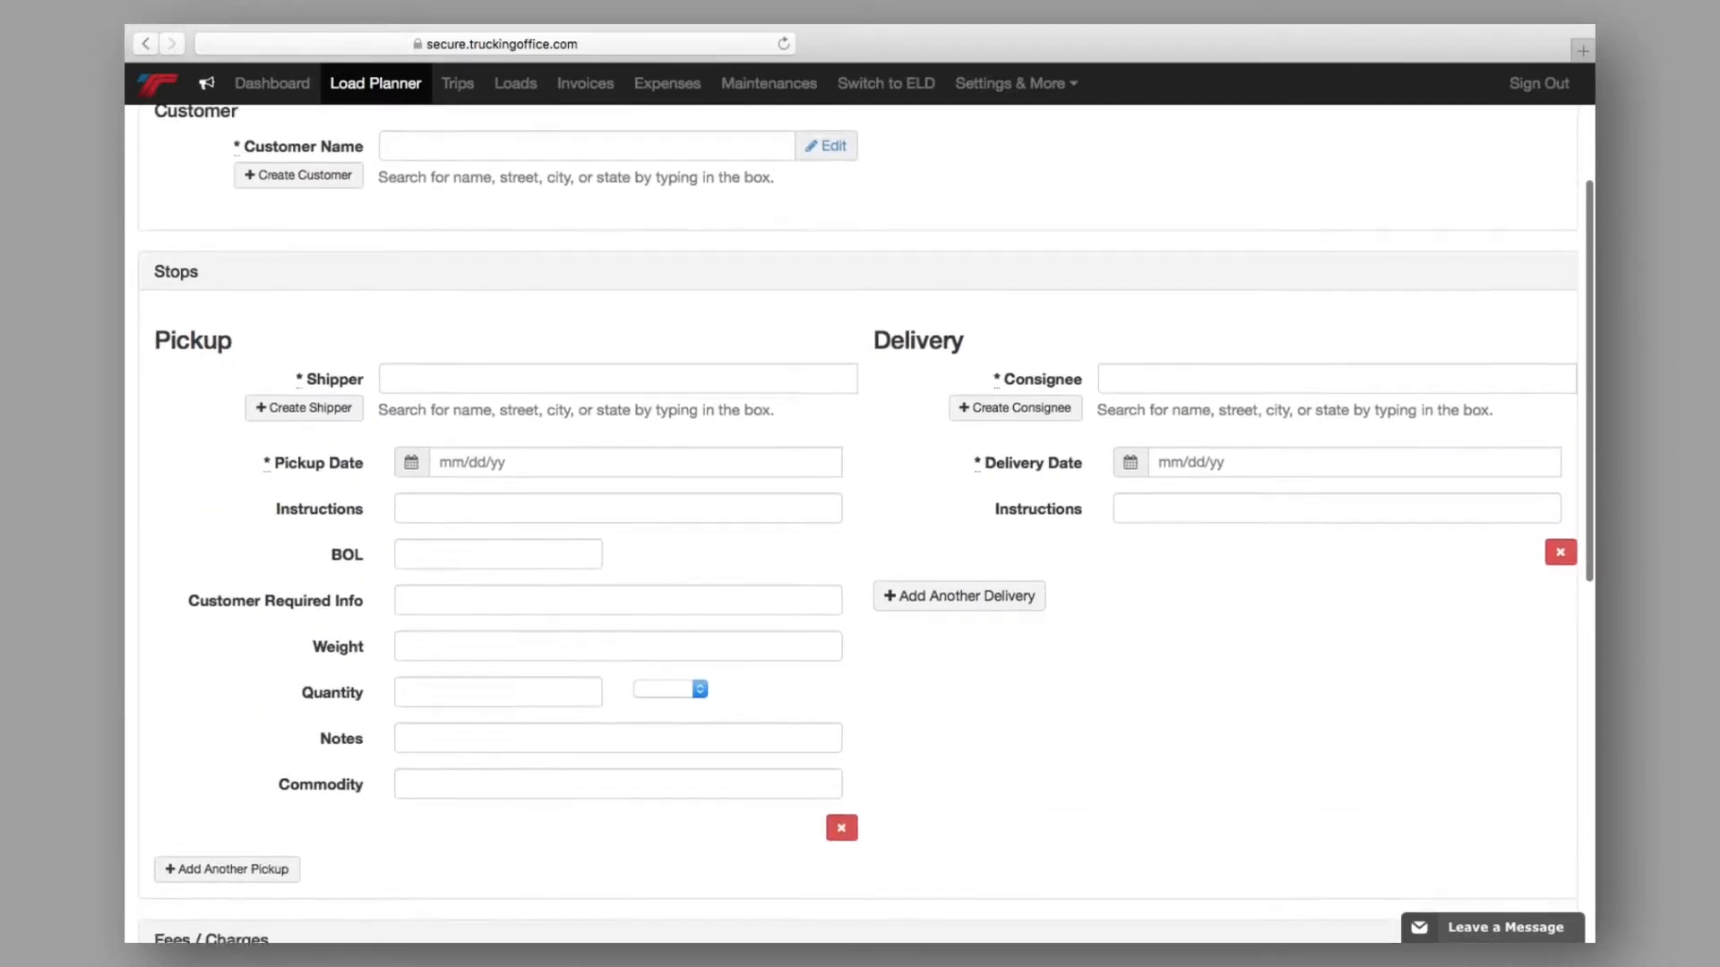
scroll(down, 3)
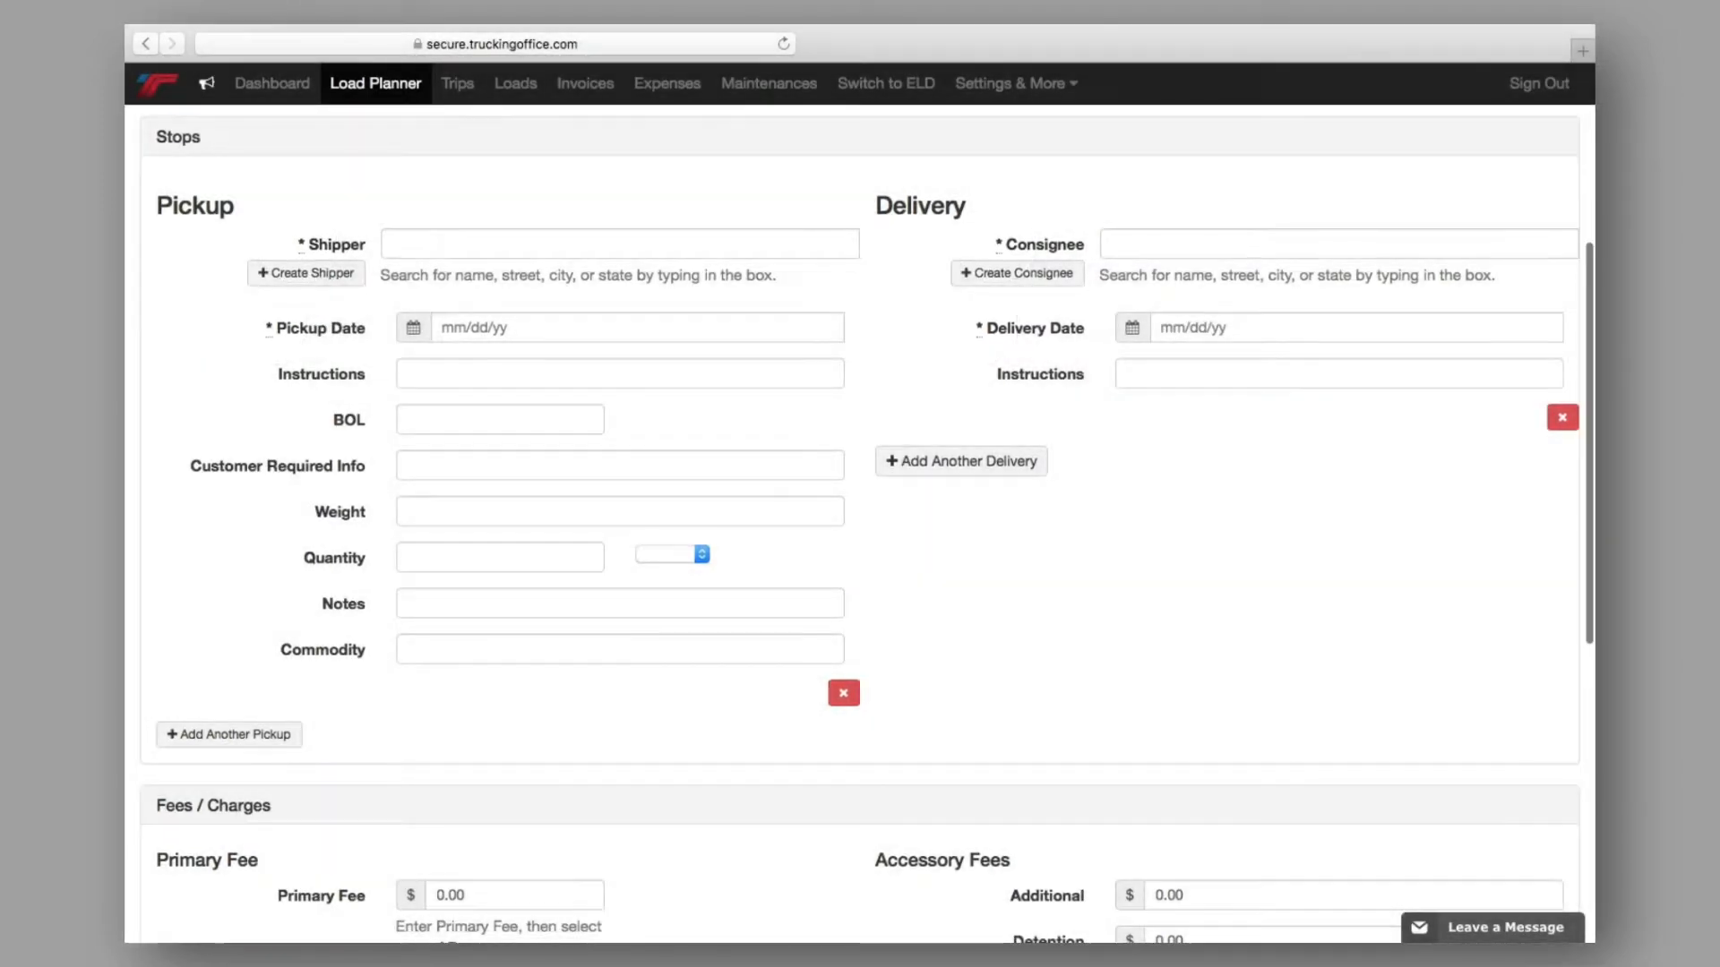
scroll(down, 3)
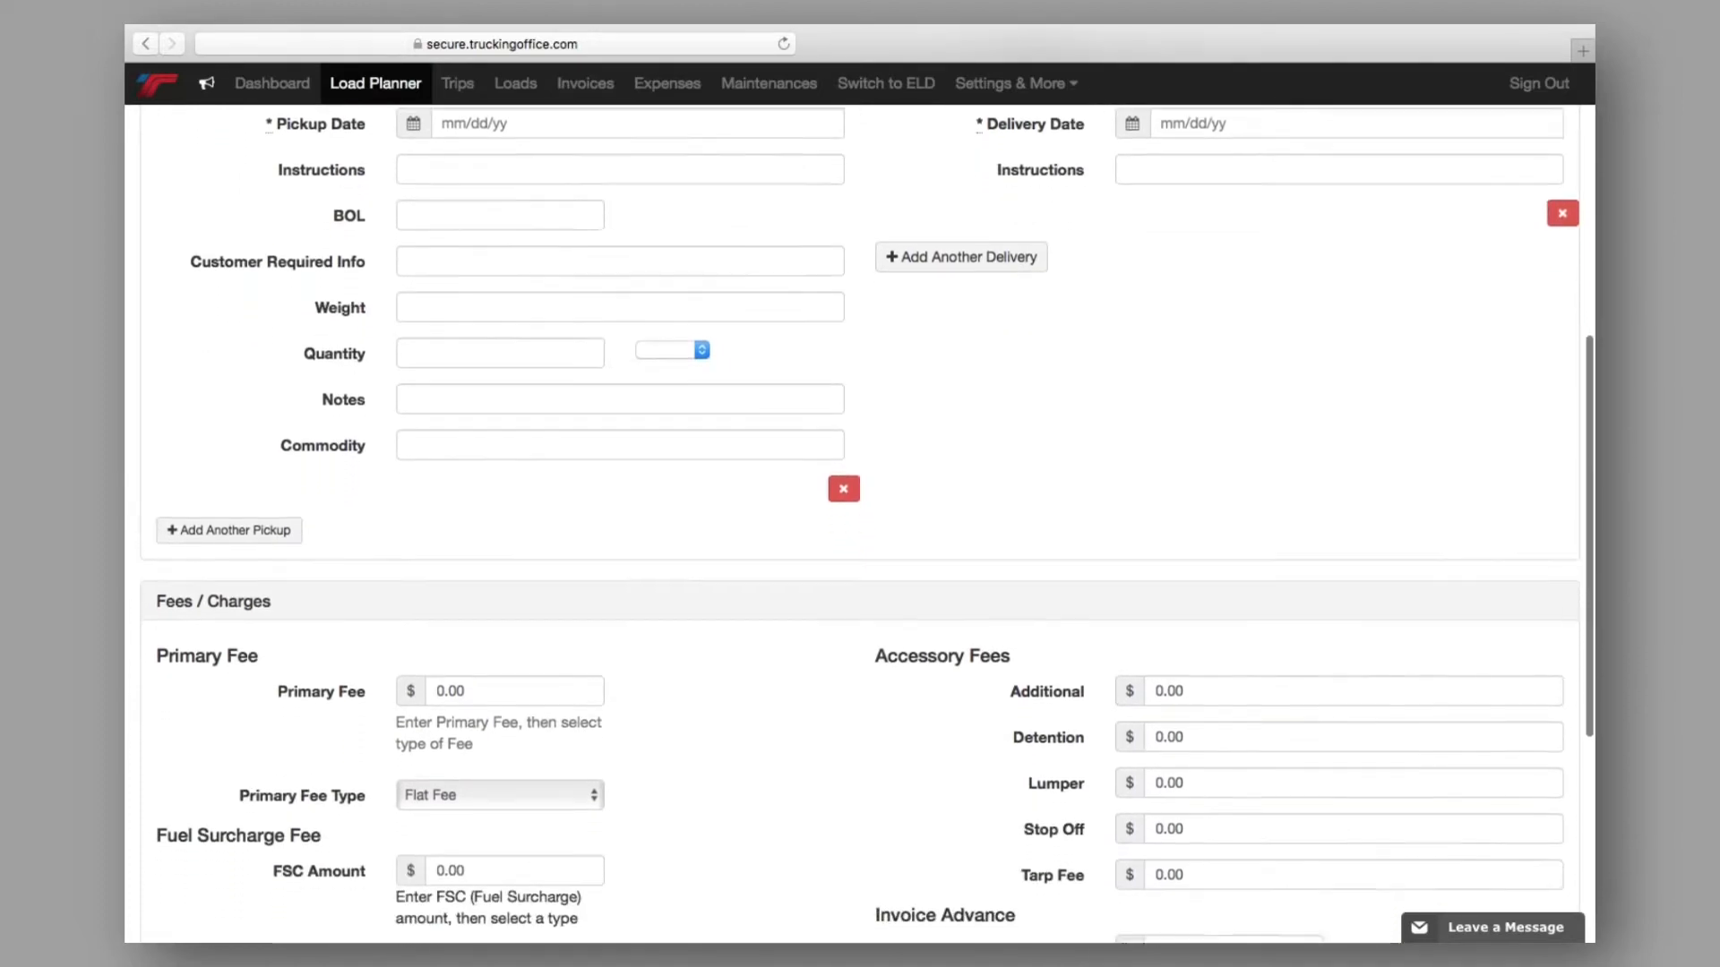
scroll(down, 3)
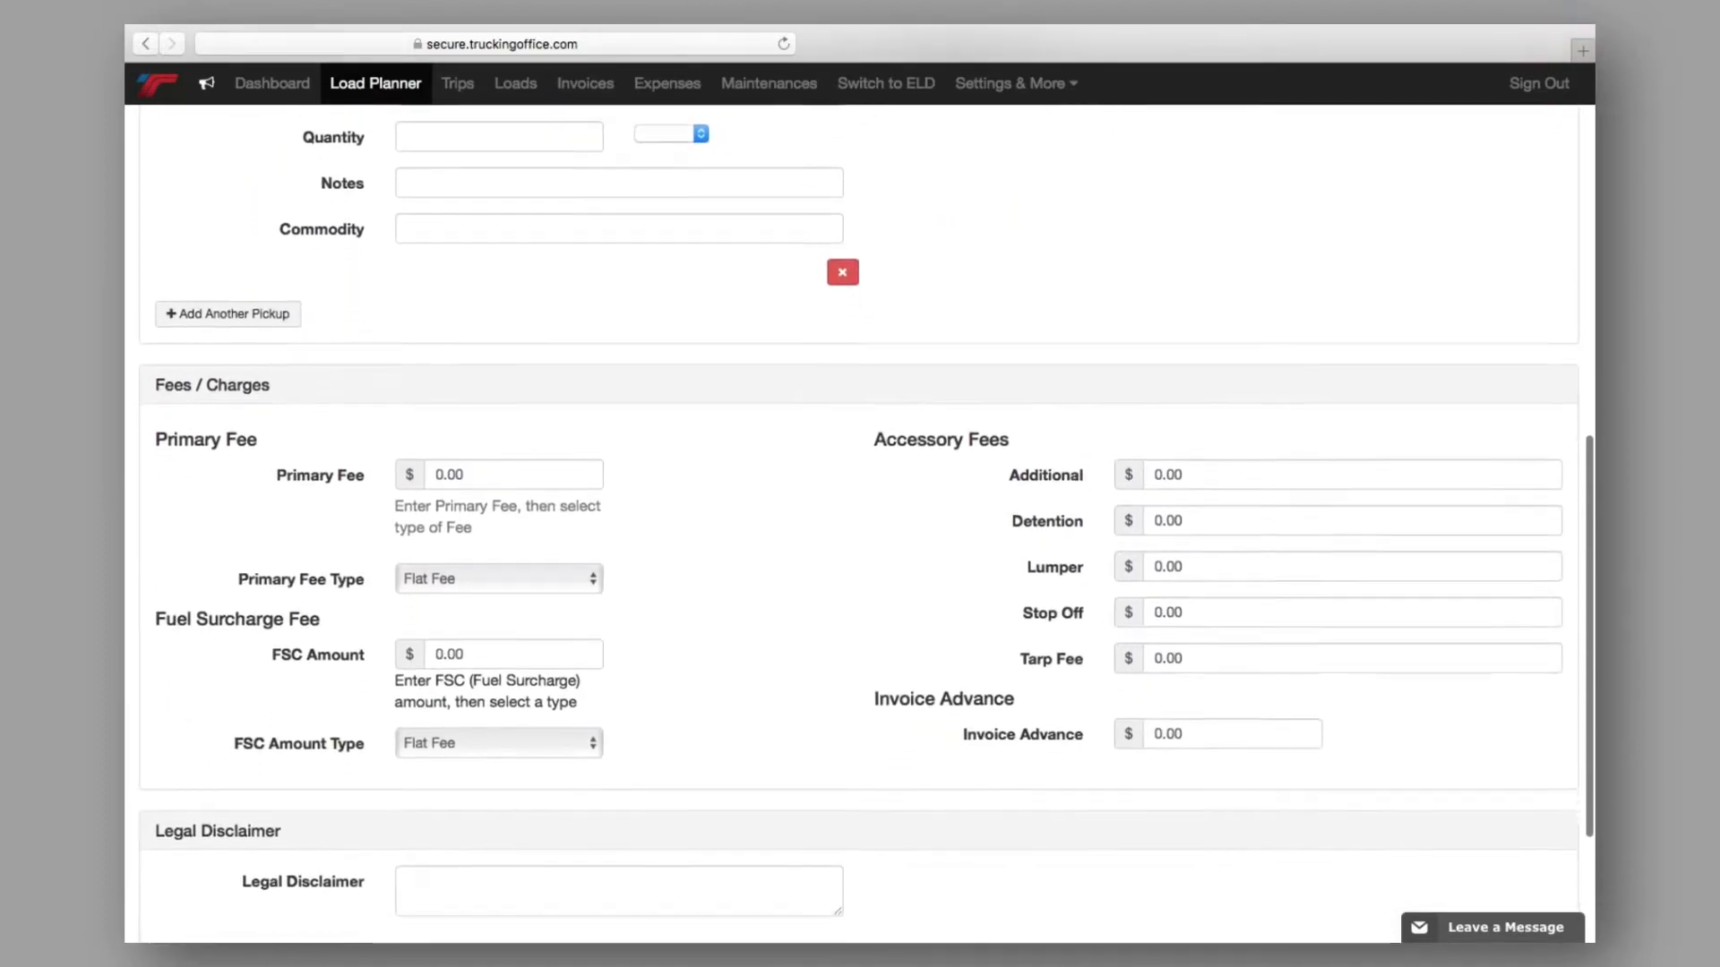
scroll(down, 3)
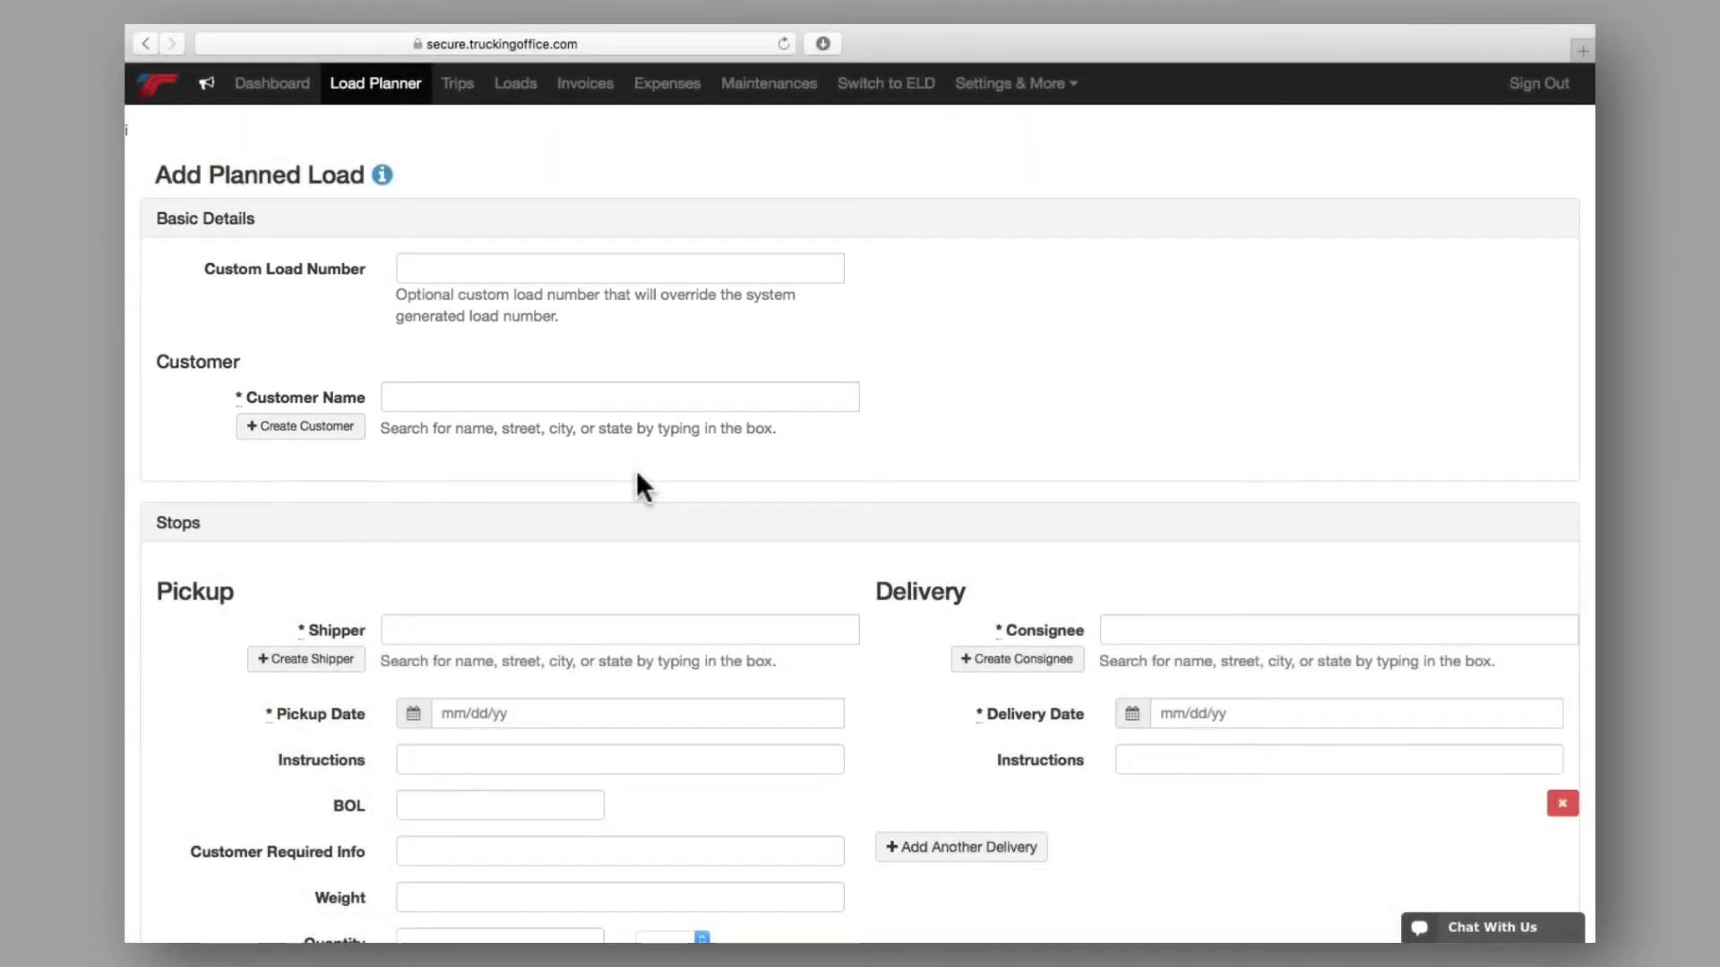
mouse_move(409, 467)
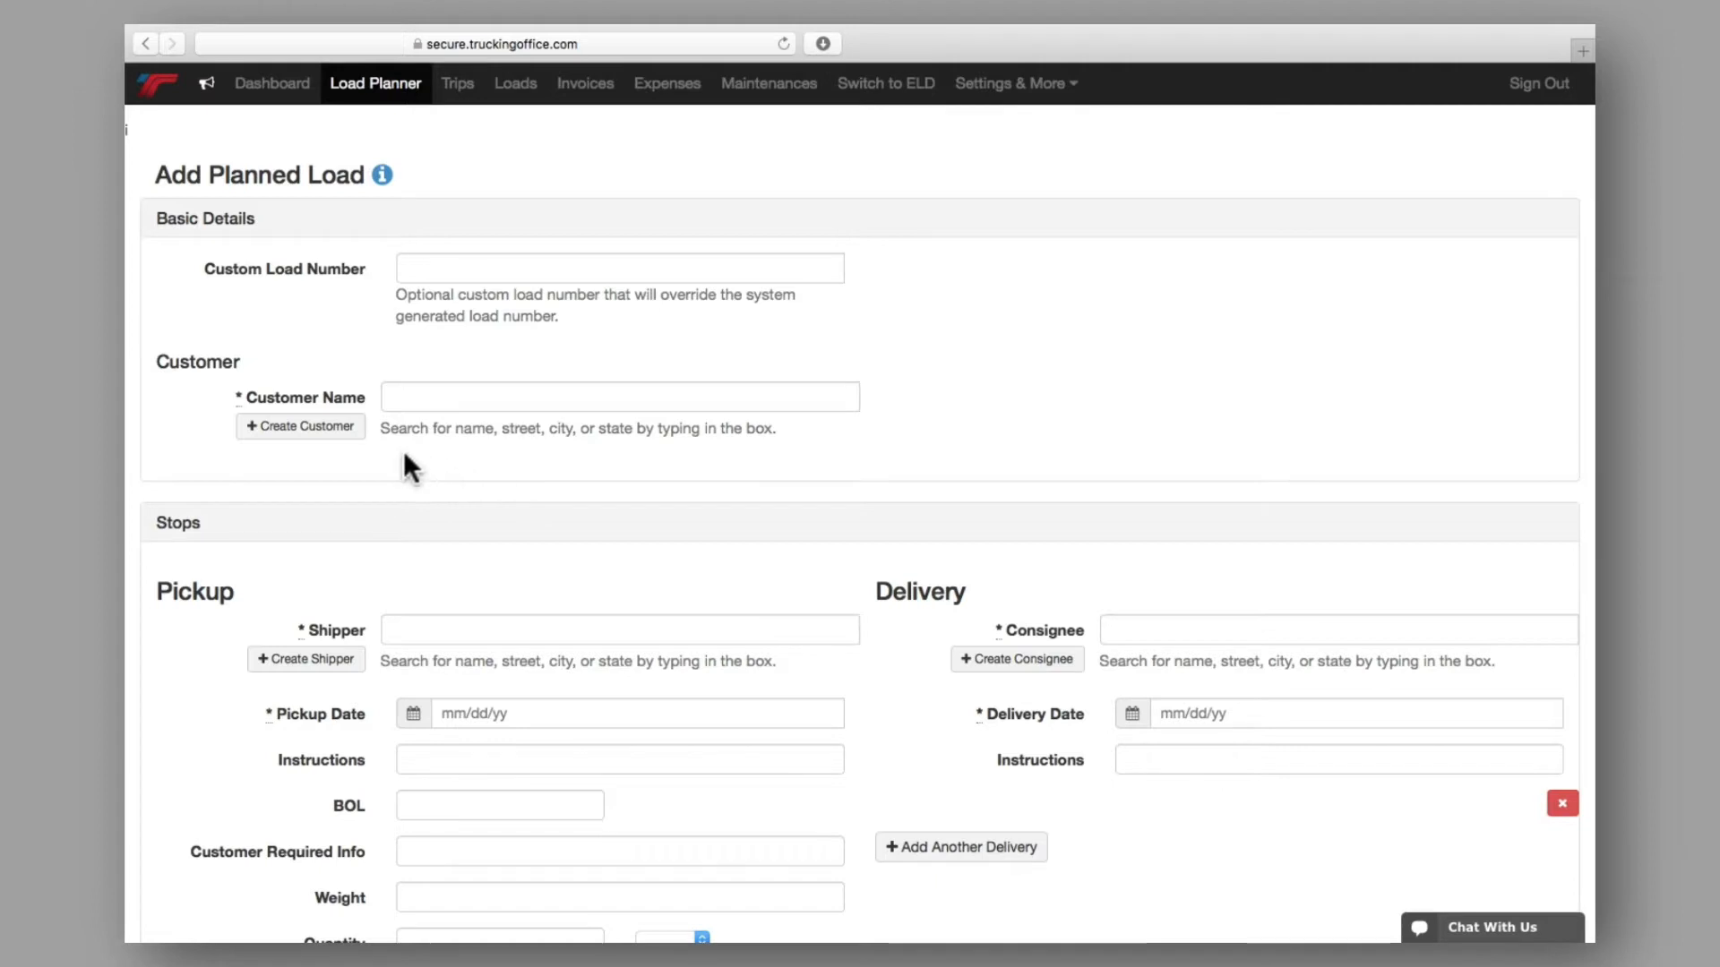
Step: Create a new customer record with company name, city Canton and state Ohio, and save it
click(301, 426)
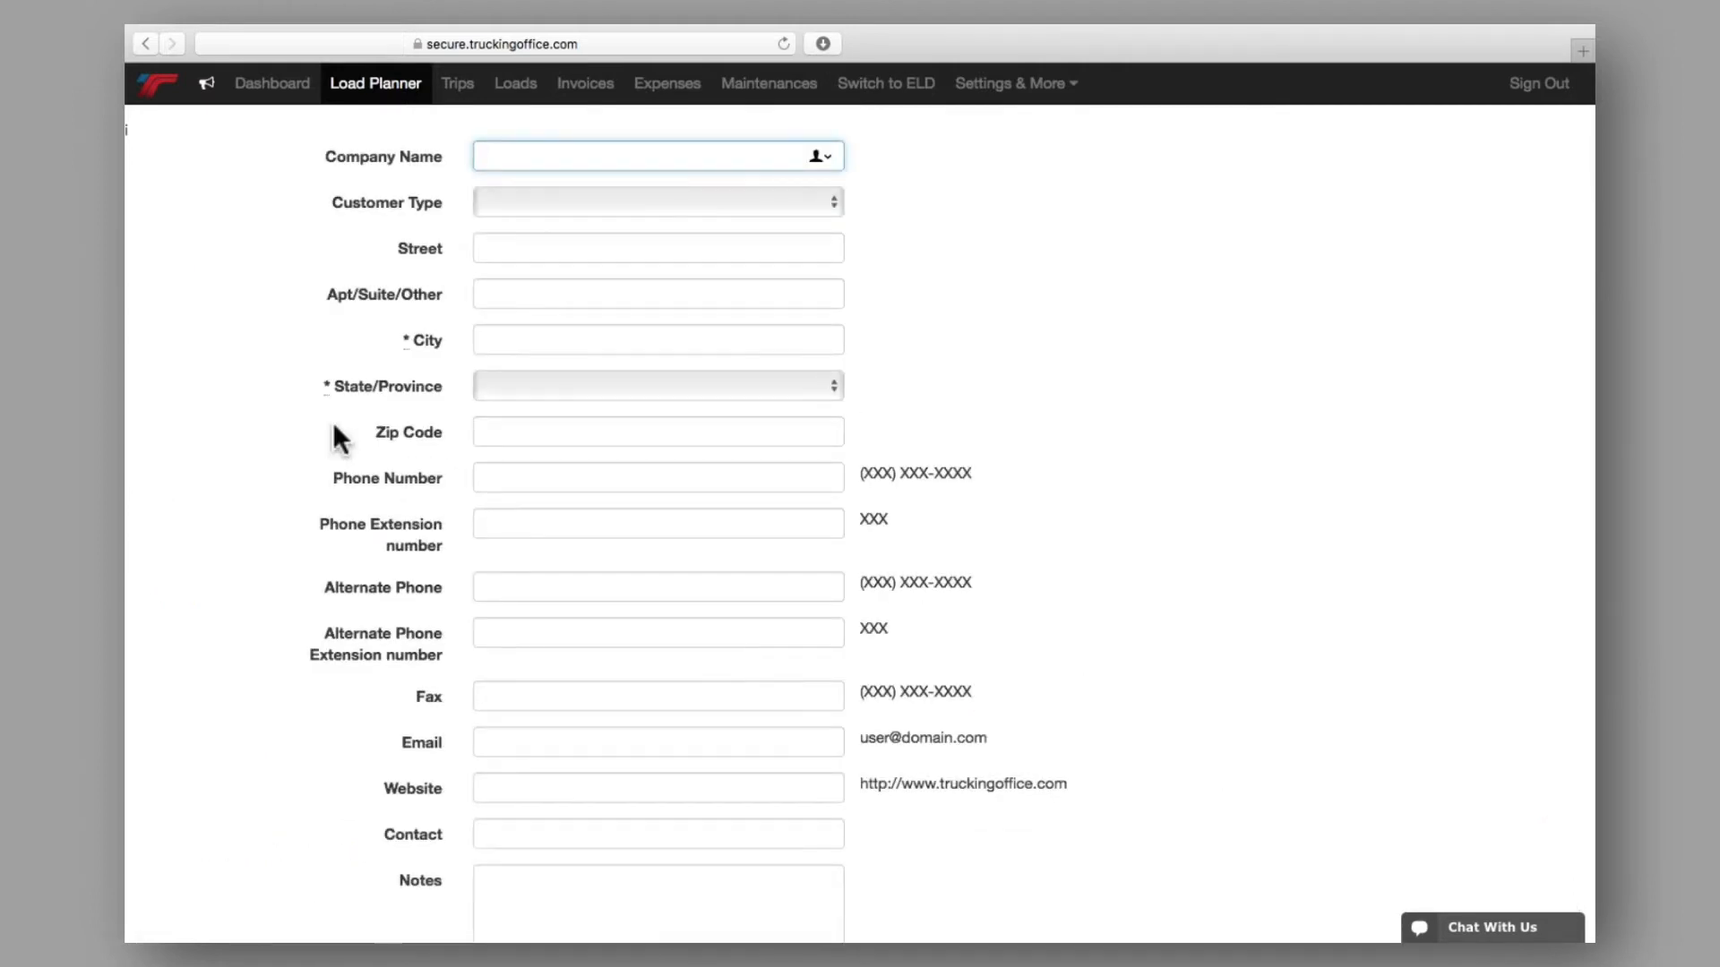
text(Custome)
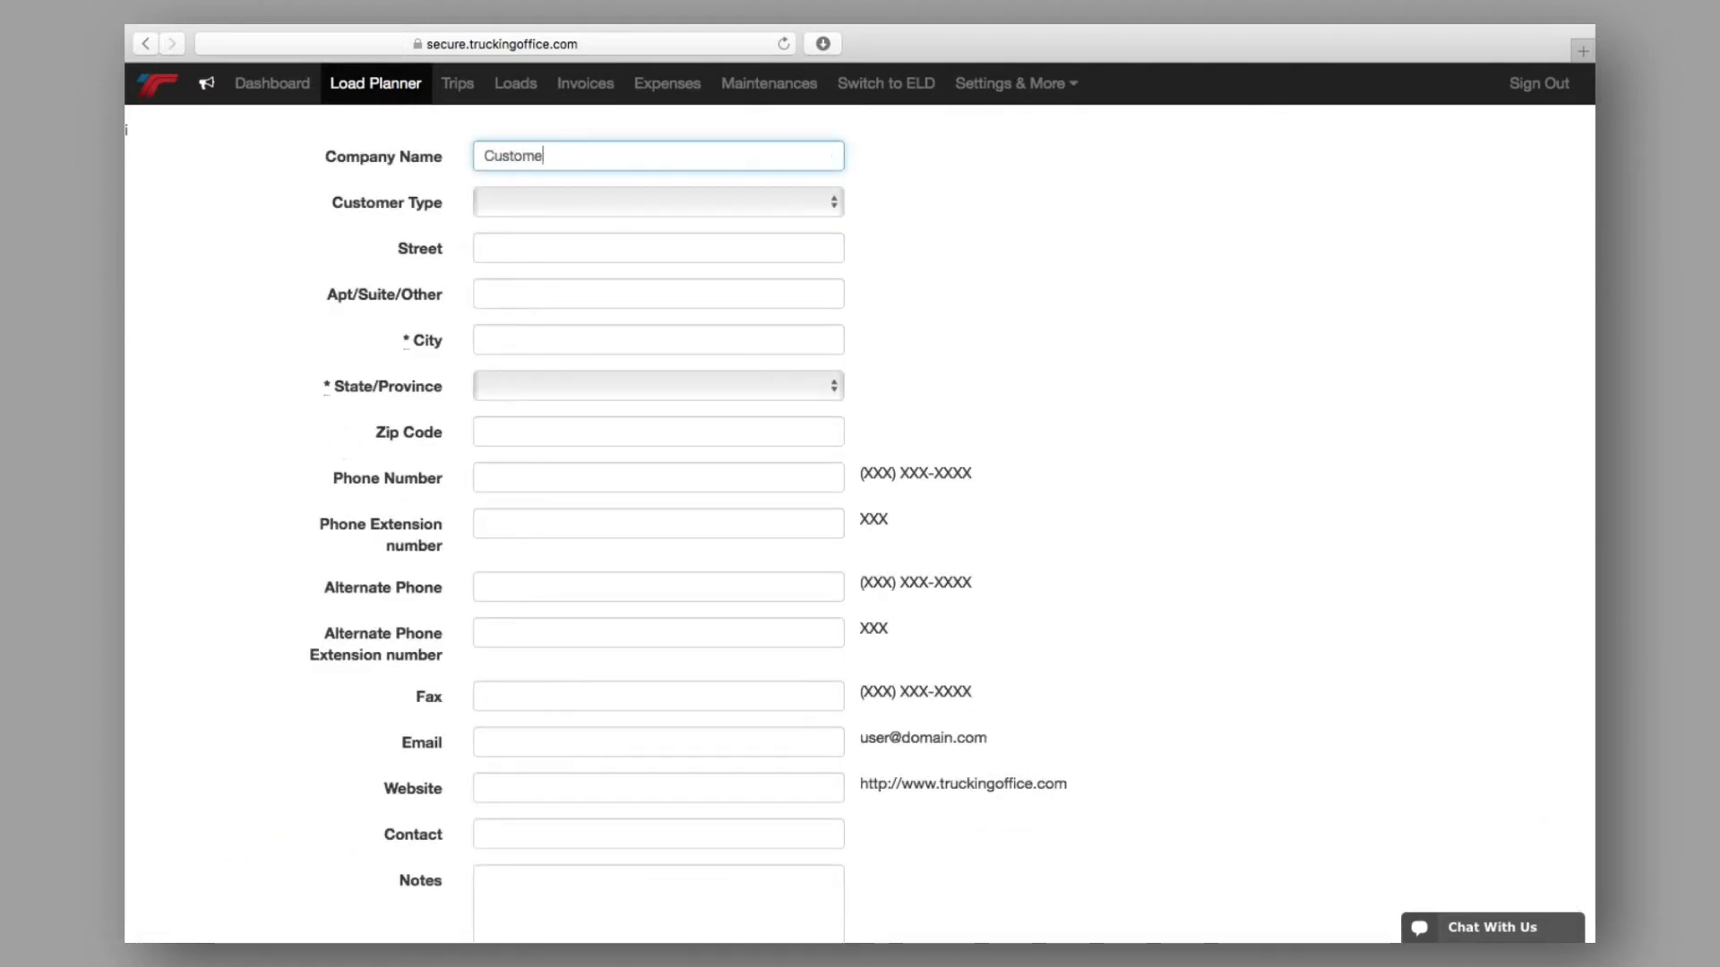
click(657, 201)
text(Canton)
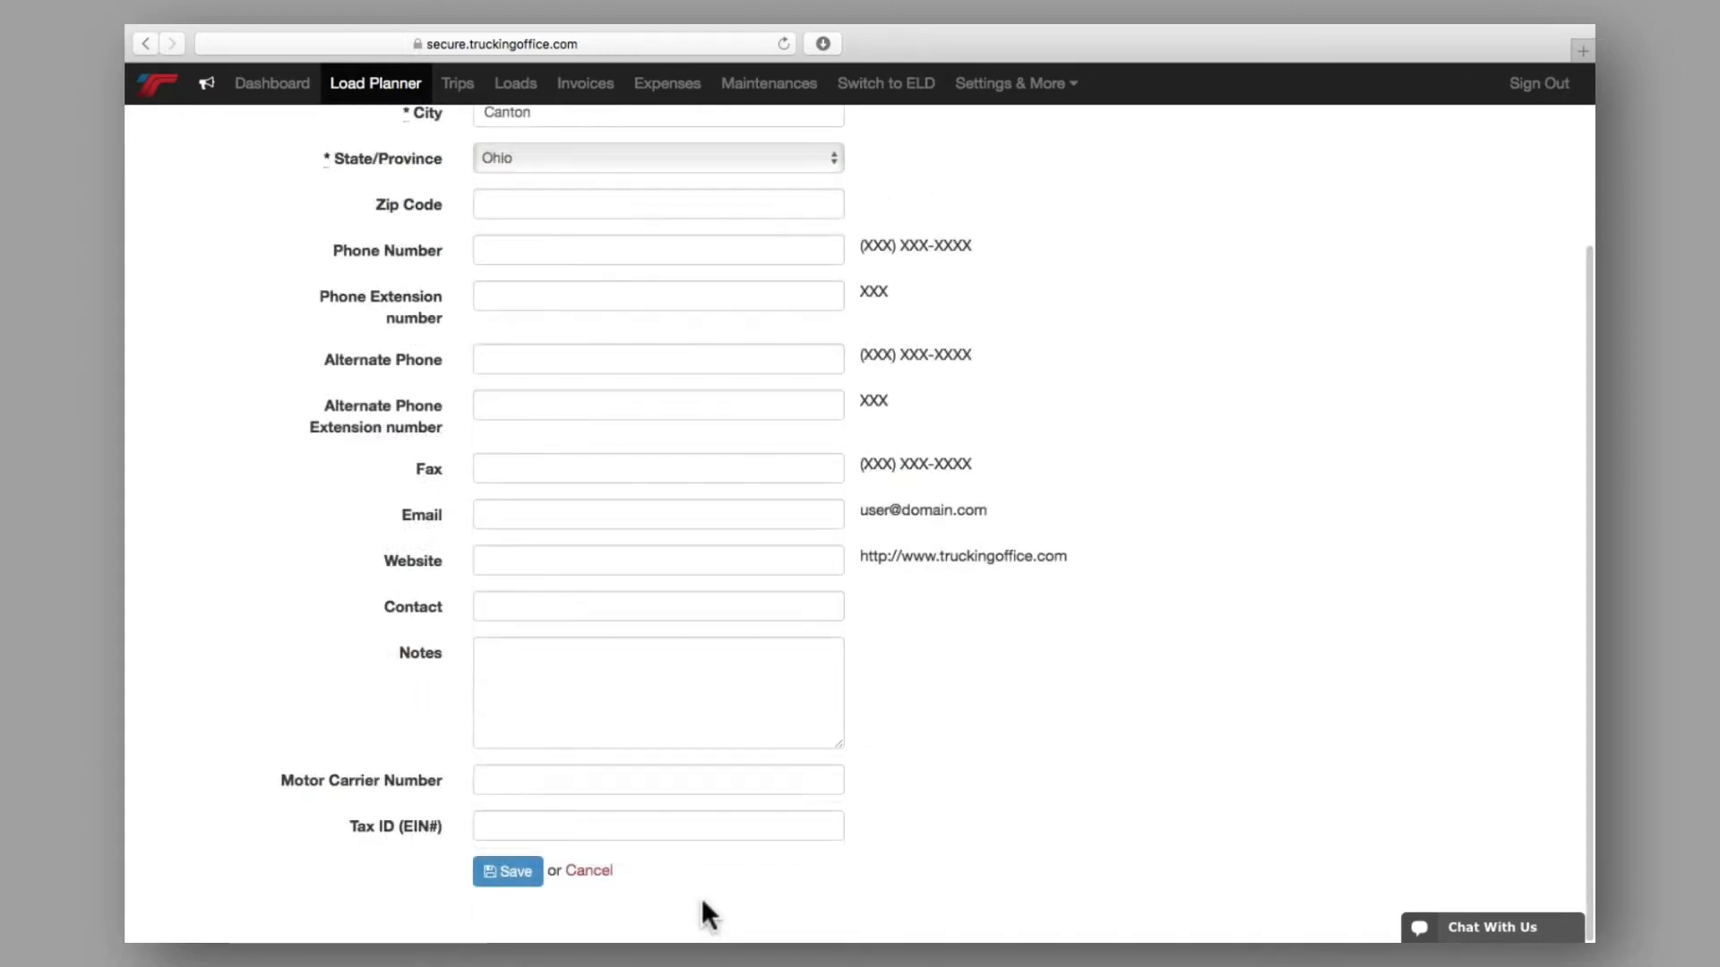
click(509, 871)
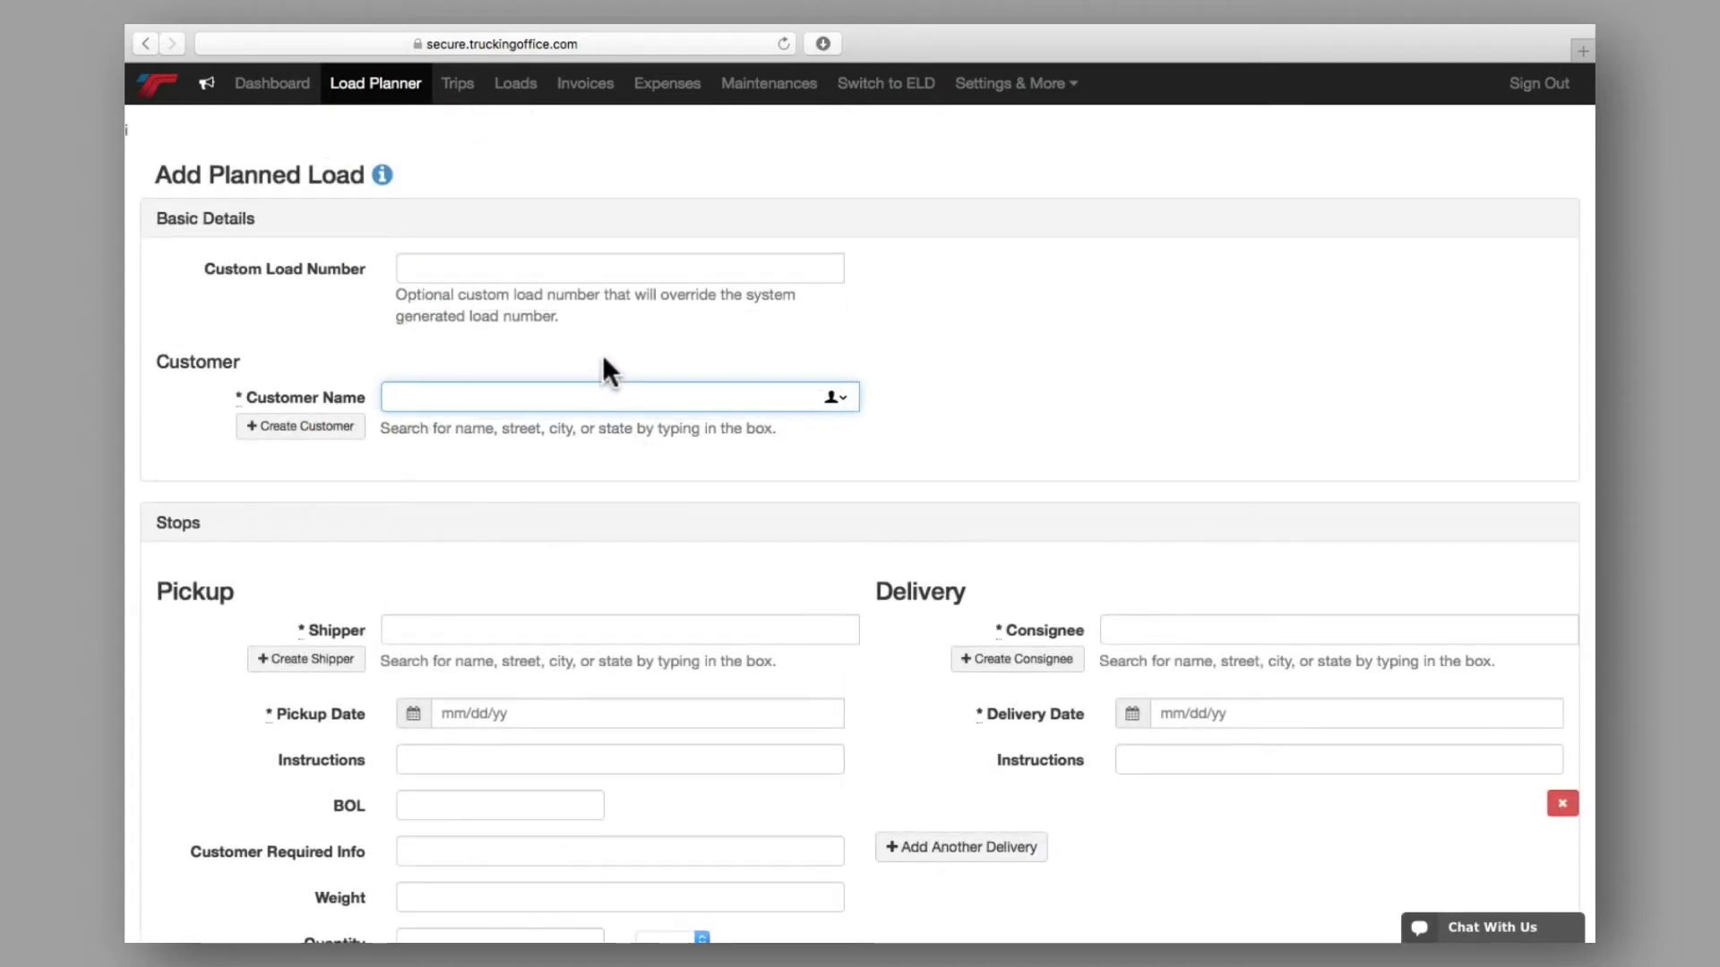
Step: Fill the Customer Name field with Customer01, Canton, OH
text(Customer)
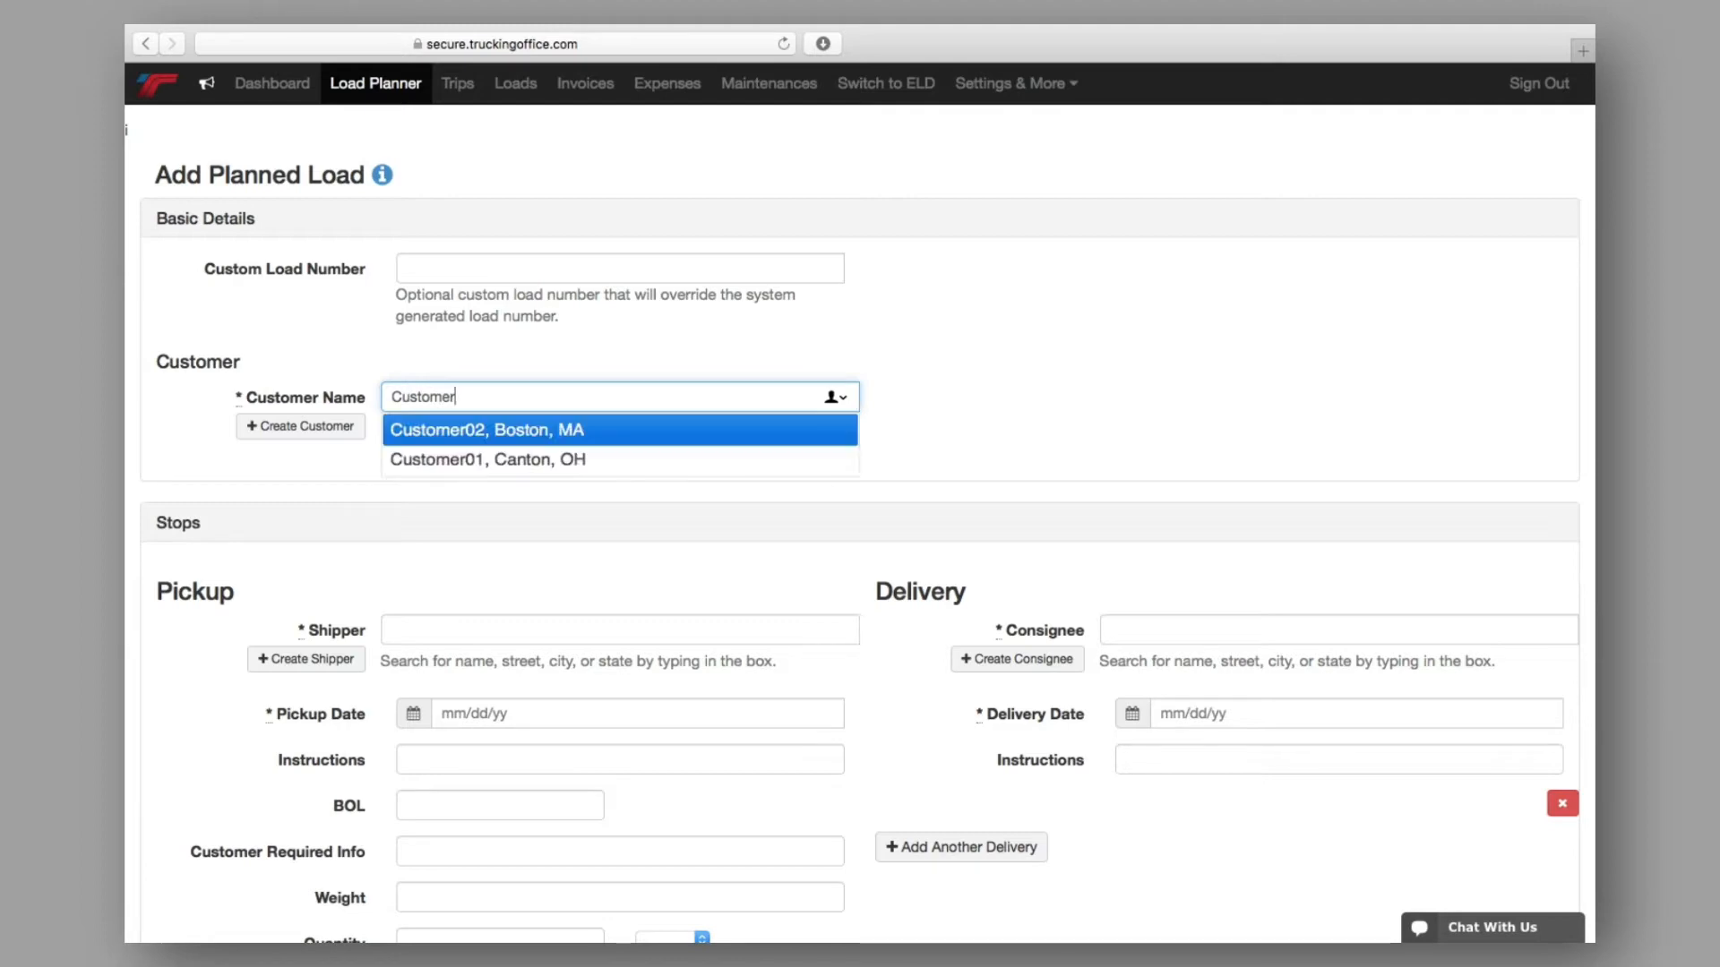
click(489, 458)
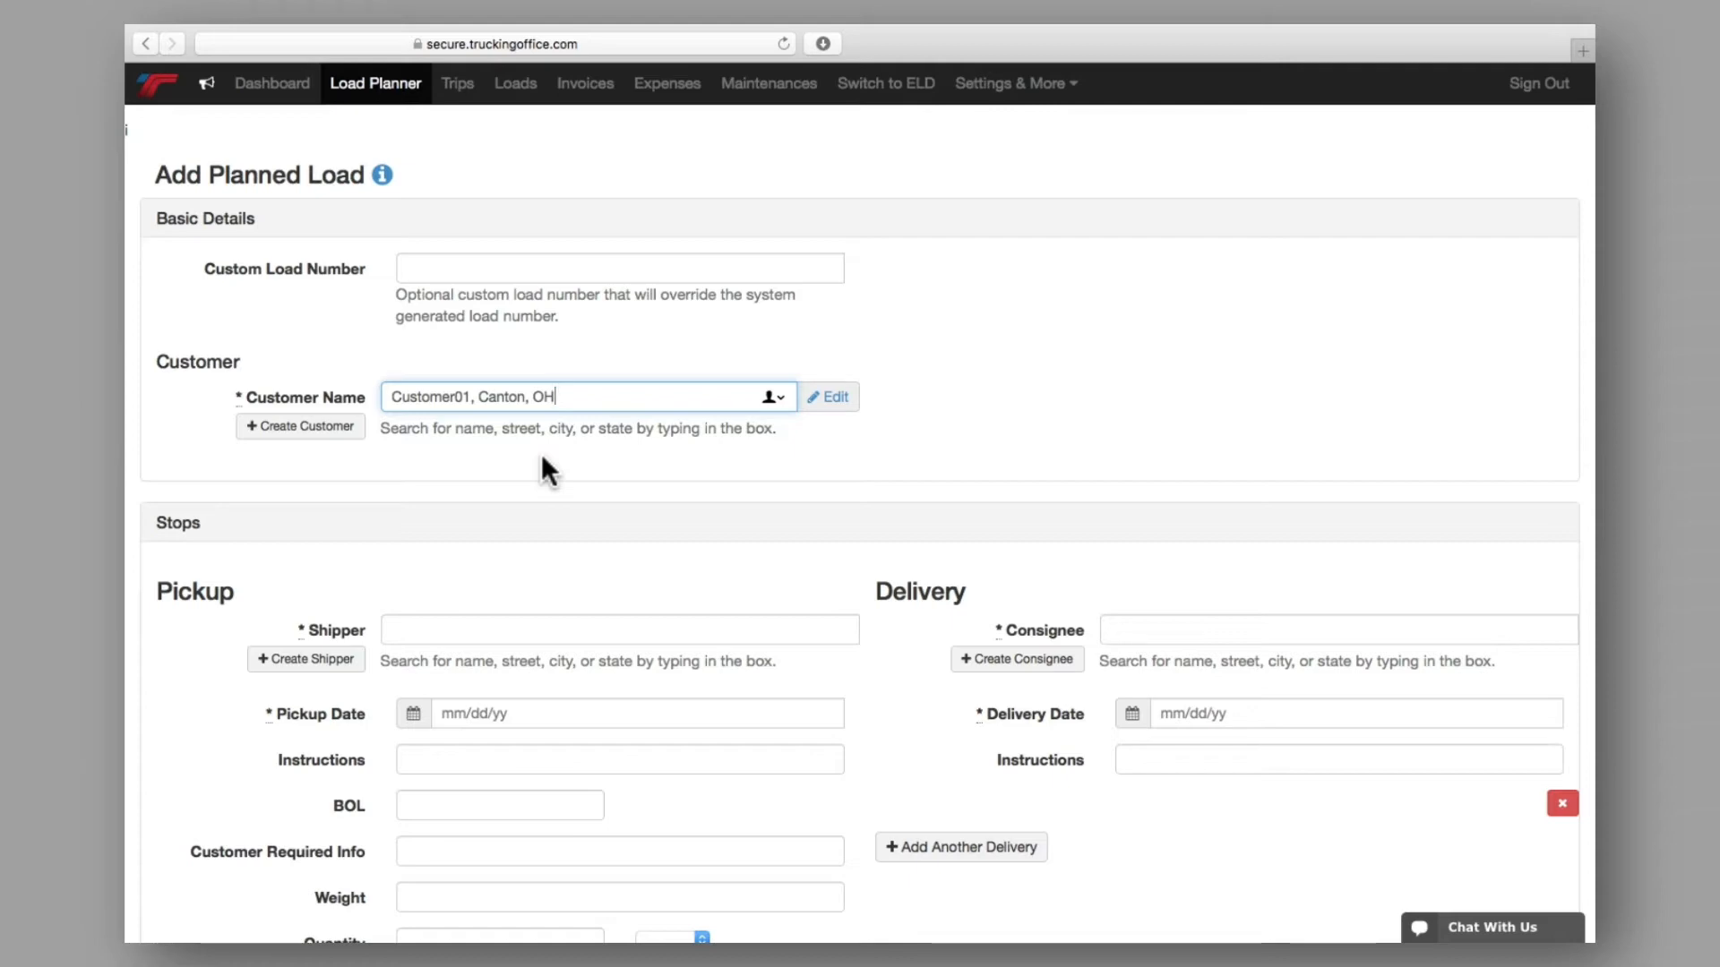
Step: Create a shipper under Stops and set Shipper01, Boston, MA as the pickup shipper
scroll(down, 3)
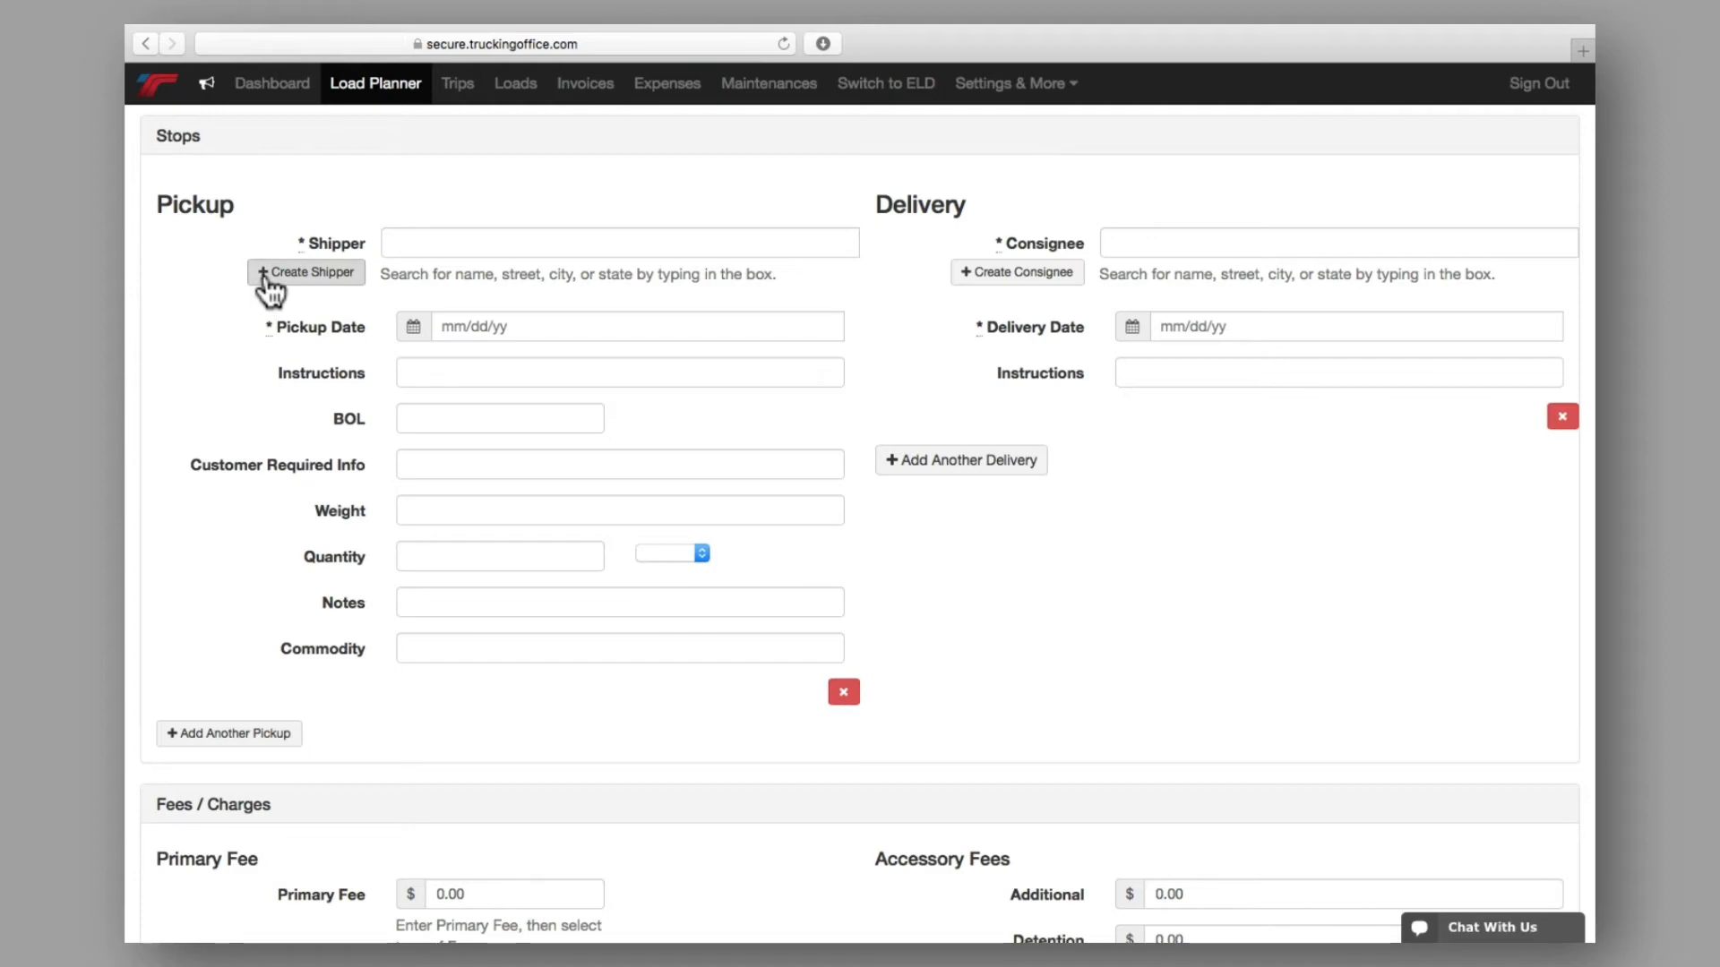
click(305, 273)
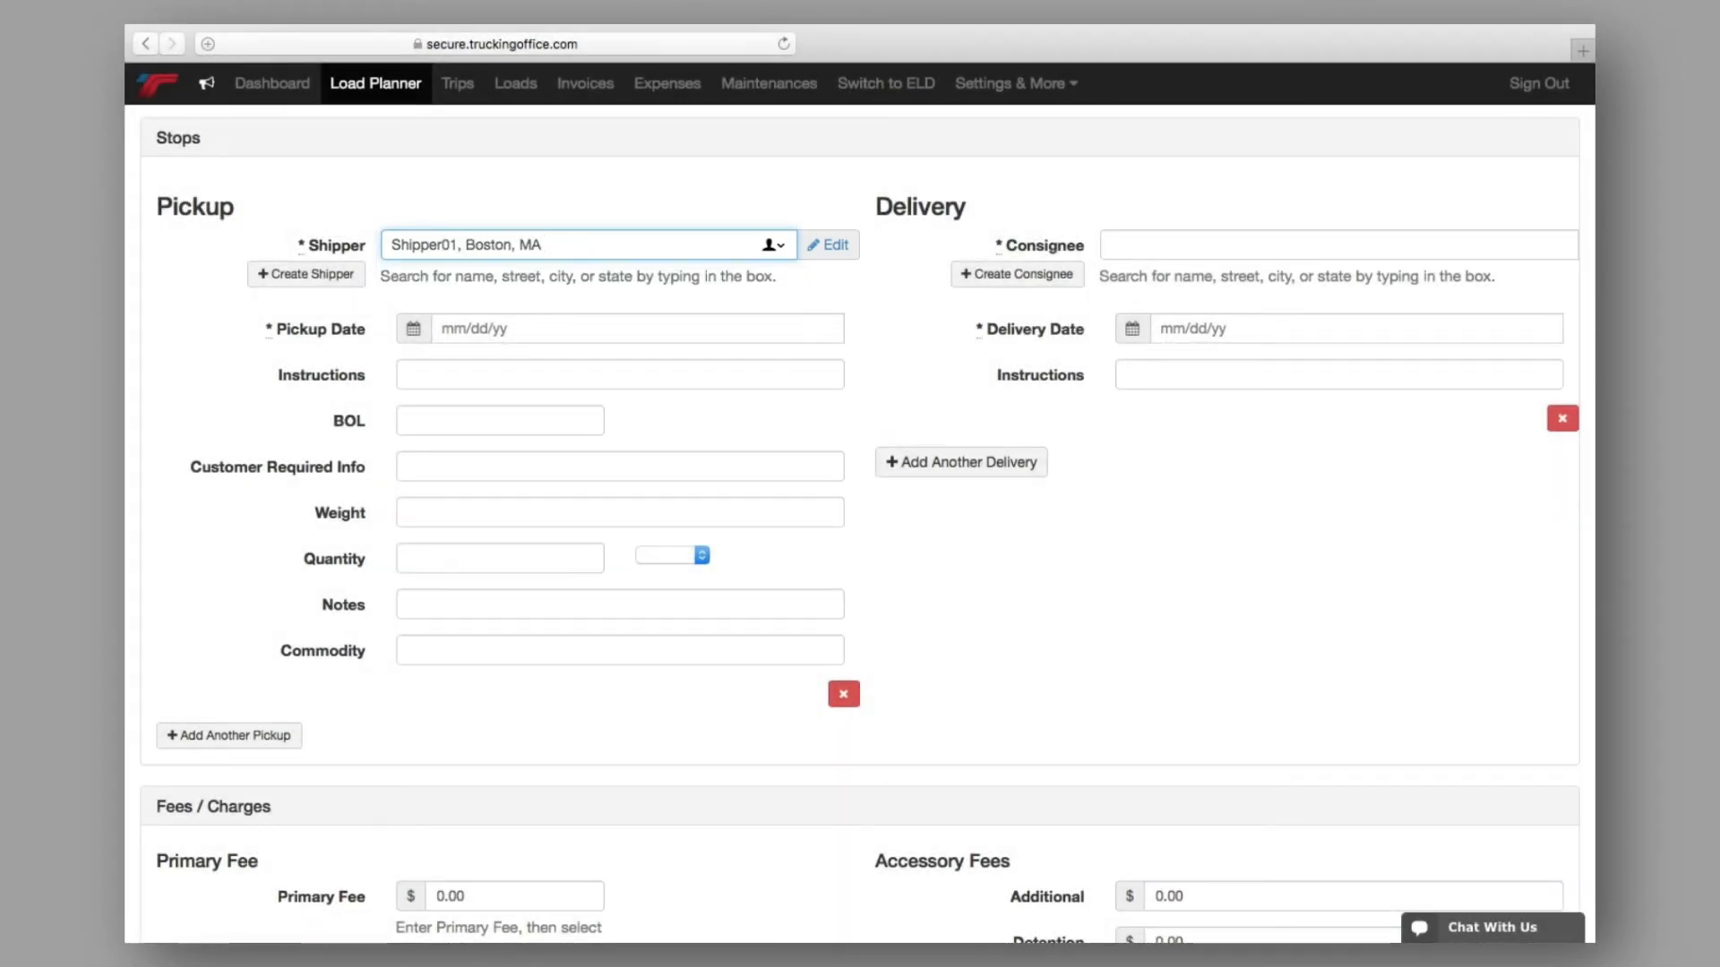
click(230, 735)
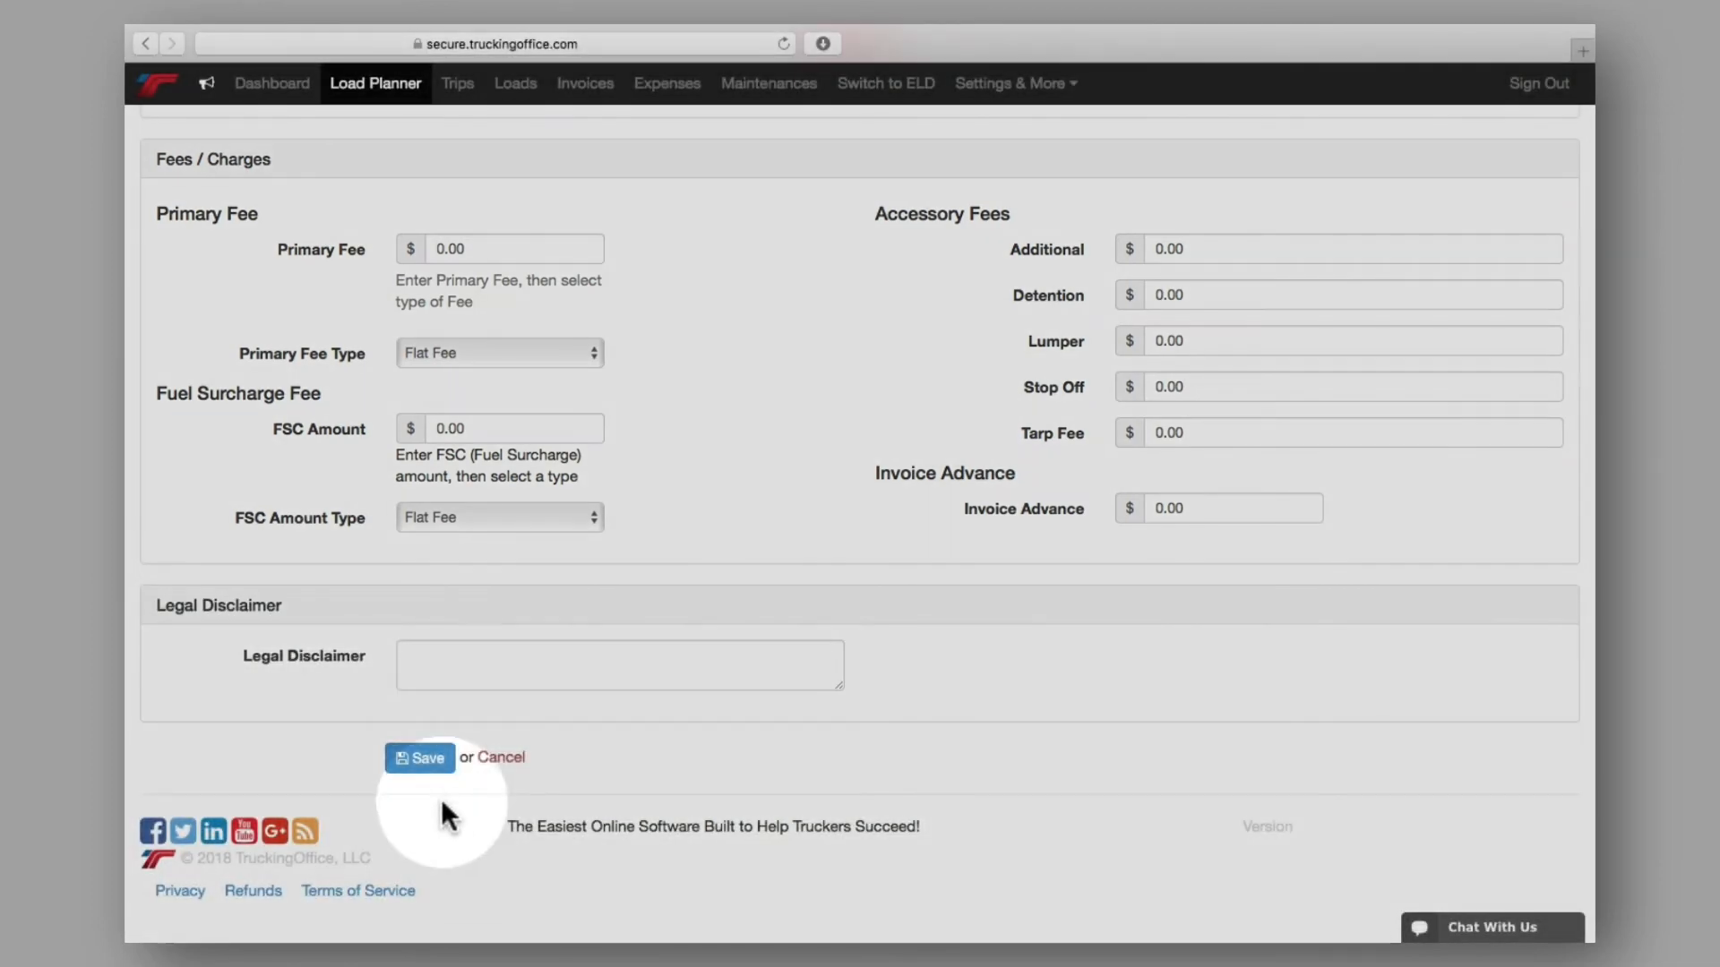
Step: Save the planned load with its customer, shipper and default fees
click(421, 758)
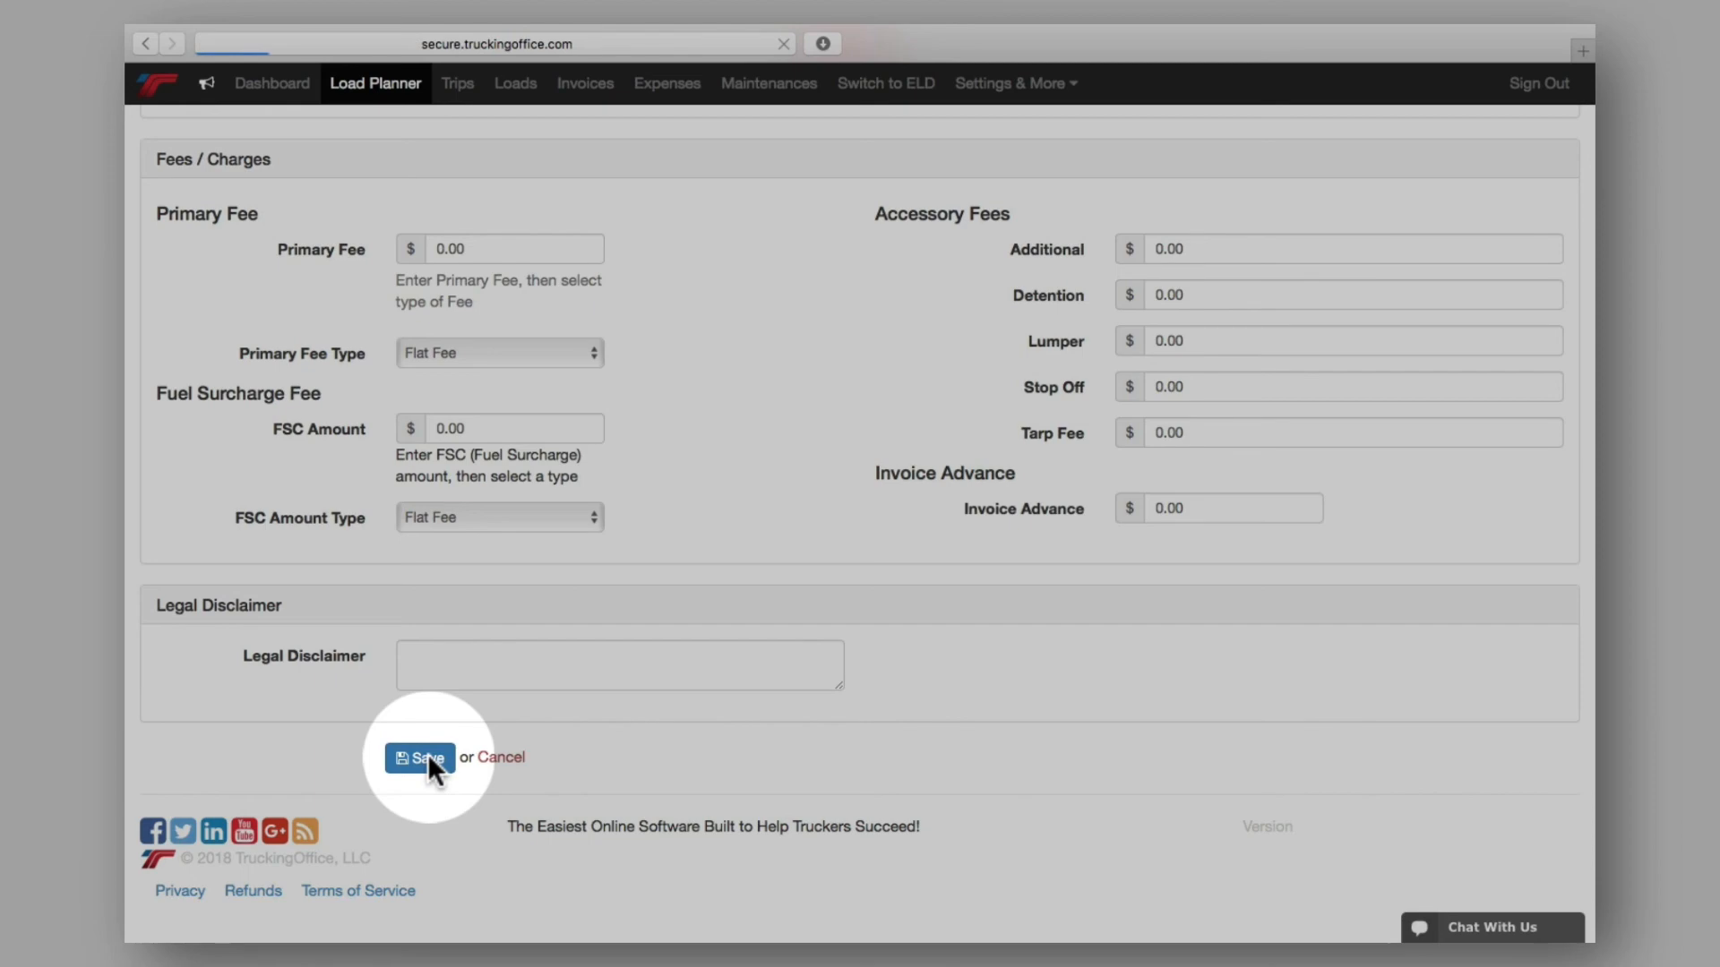